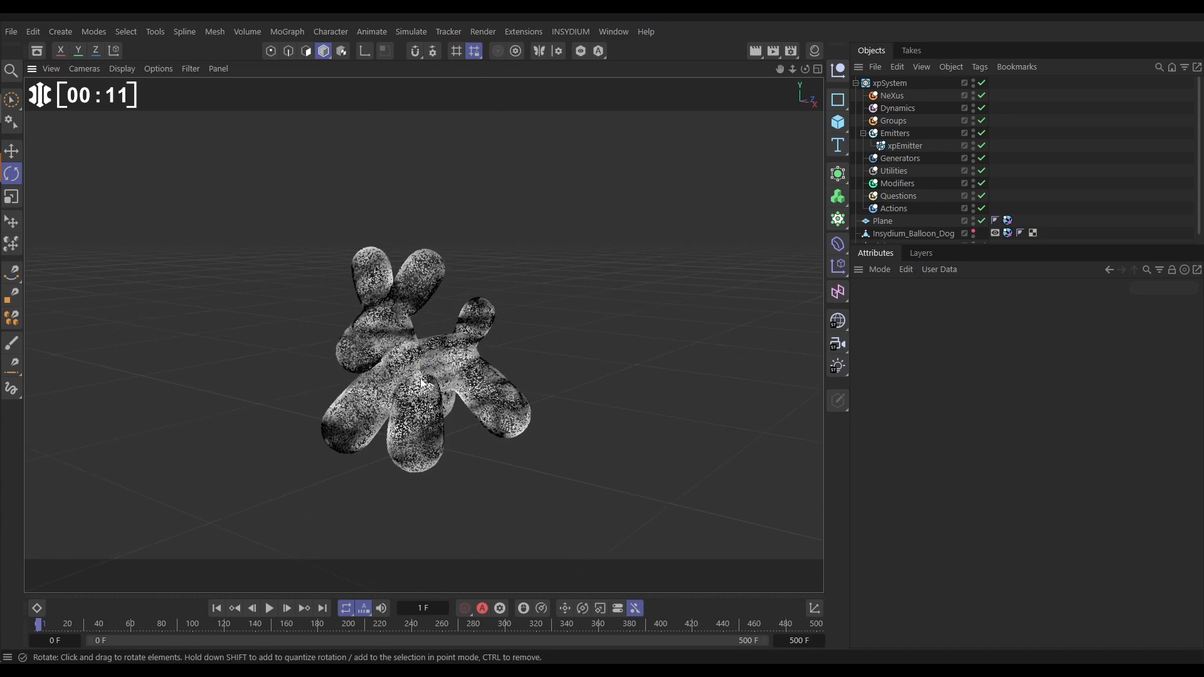
- Review xpEmitter's Object, Emission and Display settings and open the Noise shader colouring its particles
left_click(903, 146)
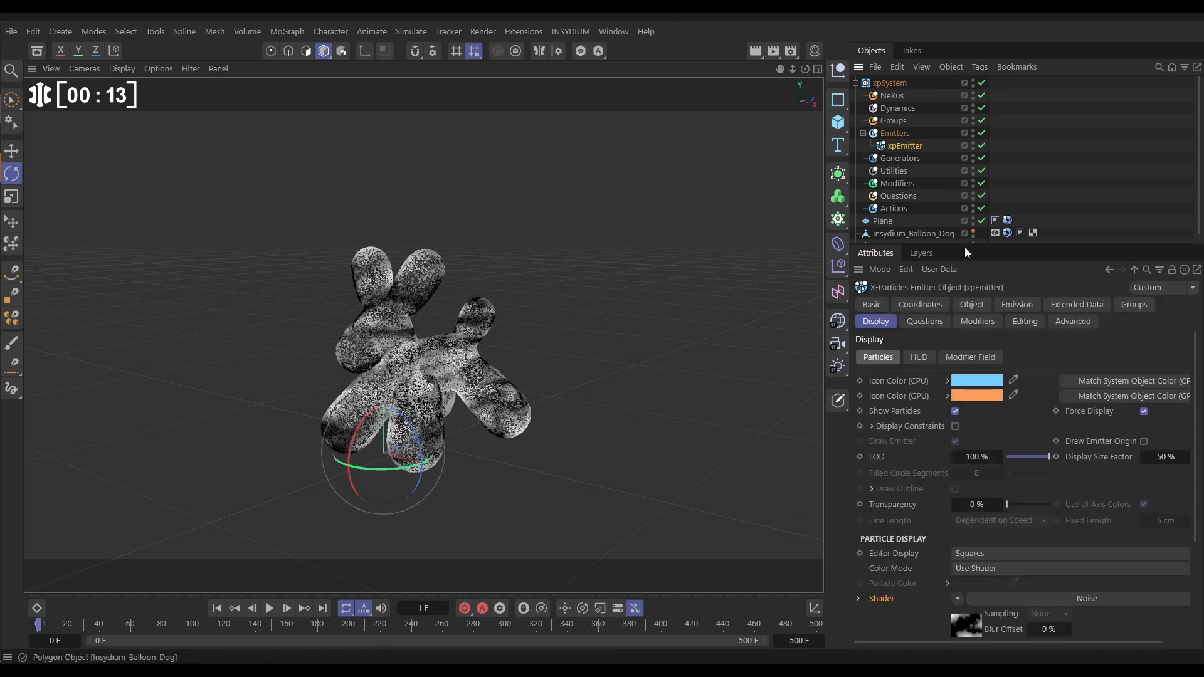
left_click(971, 303)
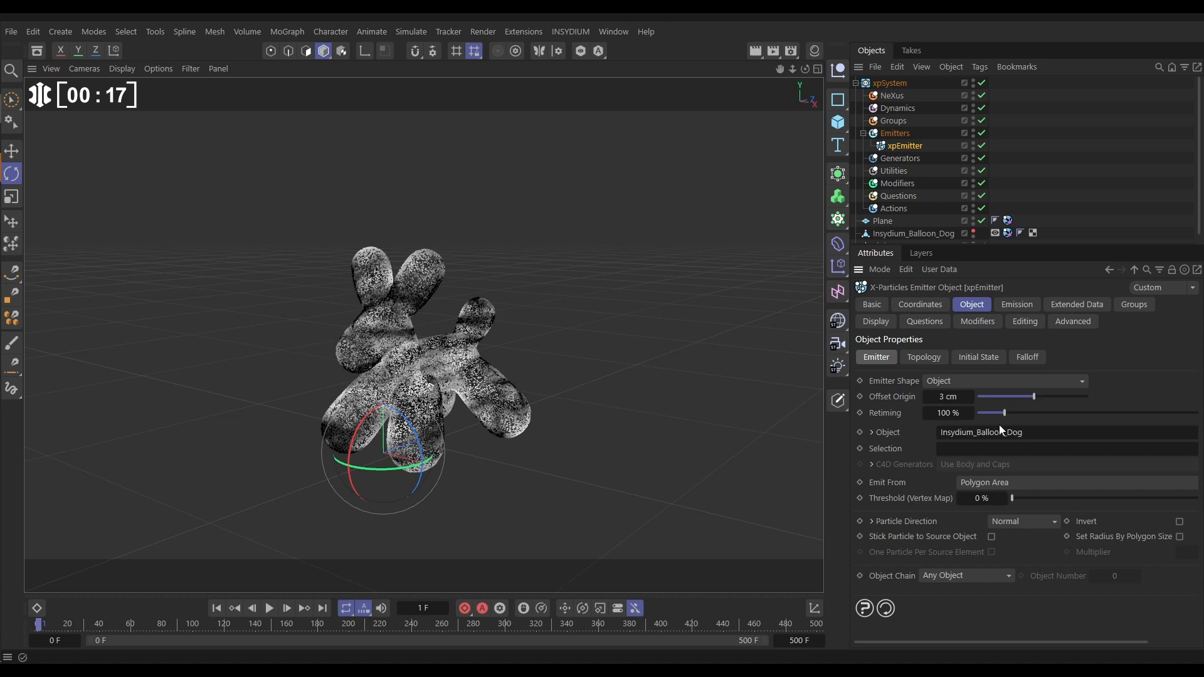
left_click(1016, 304)
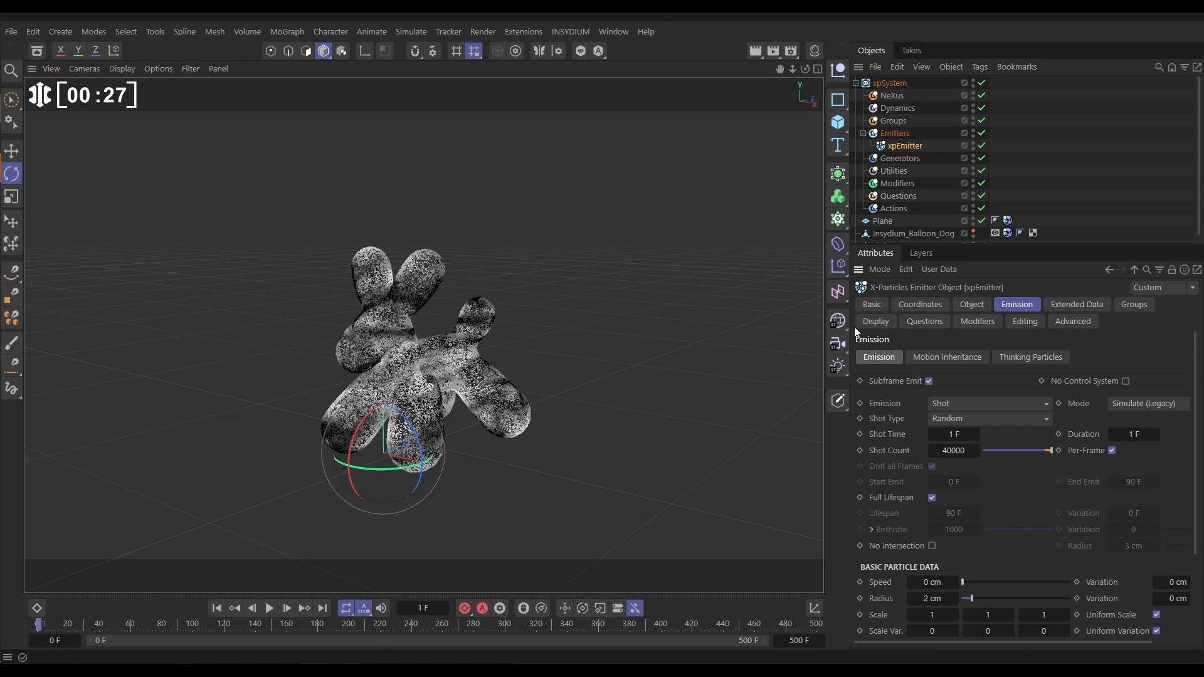
left_click(875, 321)
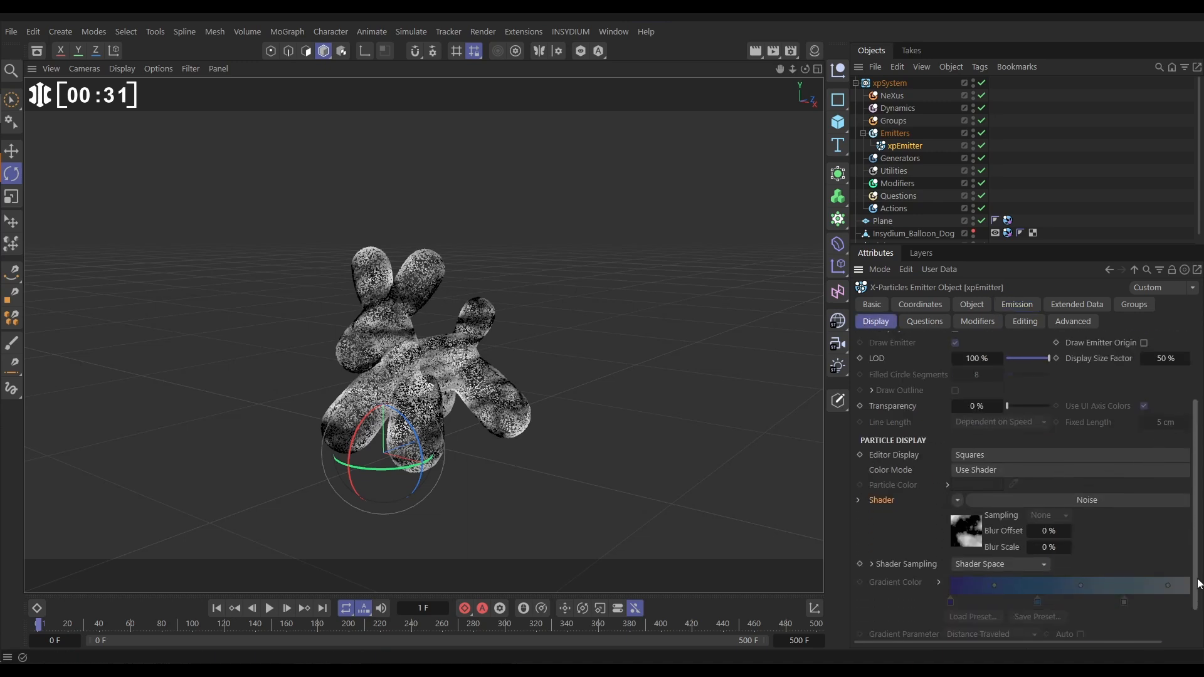
left_click(1086, 499)
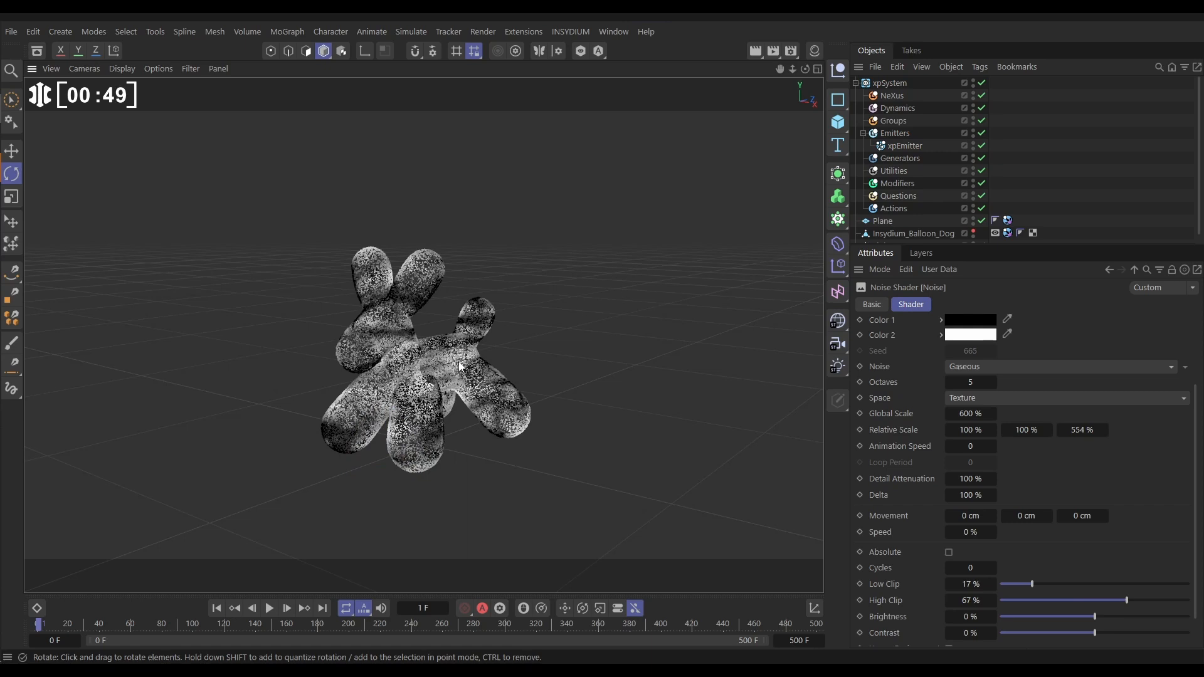
- Add an nxInfection modifier under NeXus and give it an xpSeedObject to start the infection
left_click(892, 95)
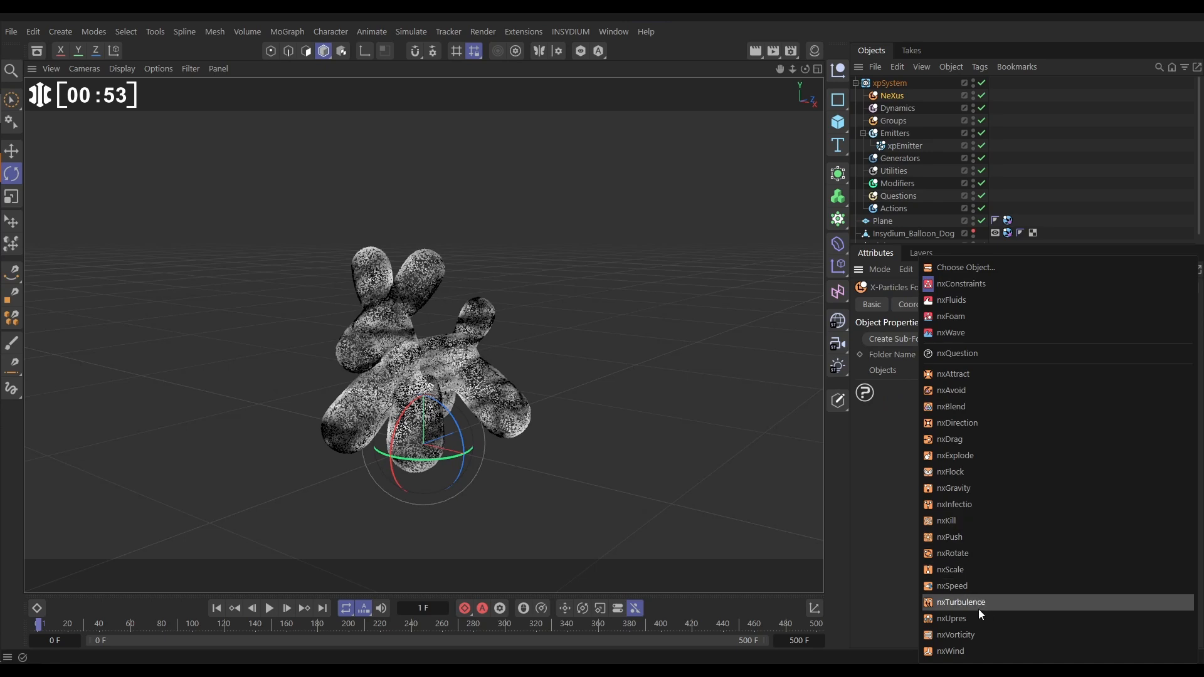
left_click(953, 505)
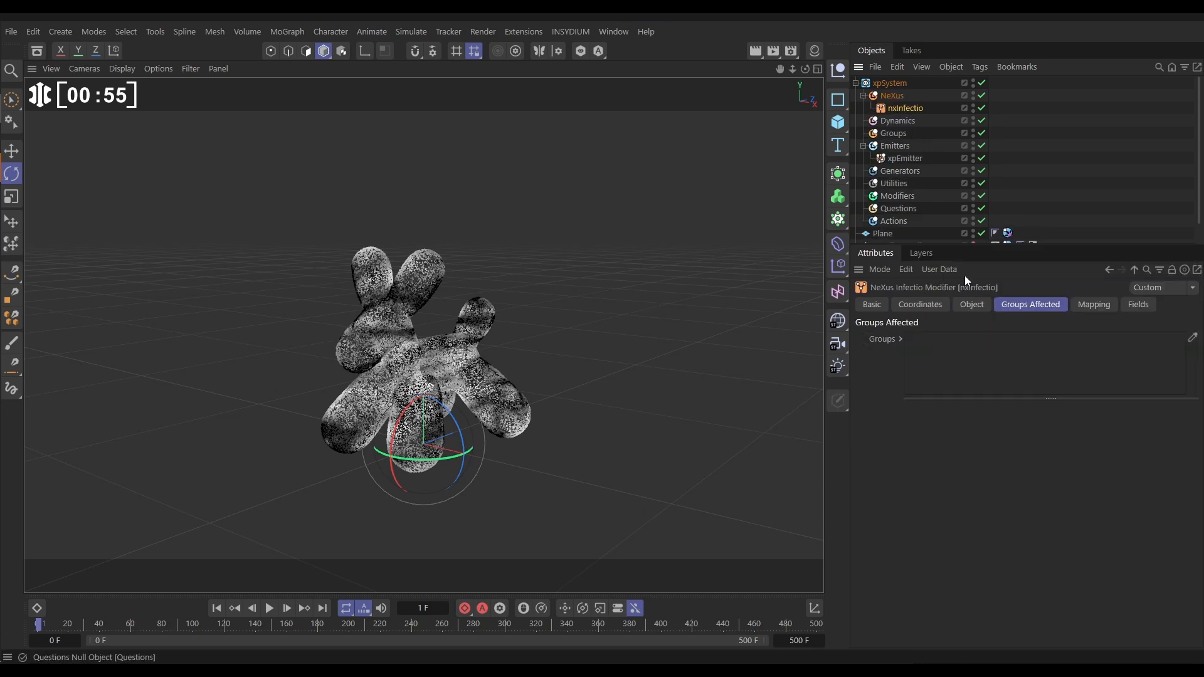
left_click(970, 304)
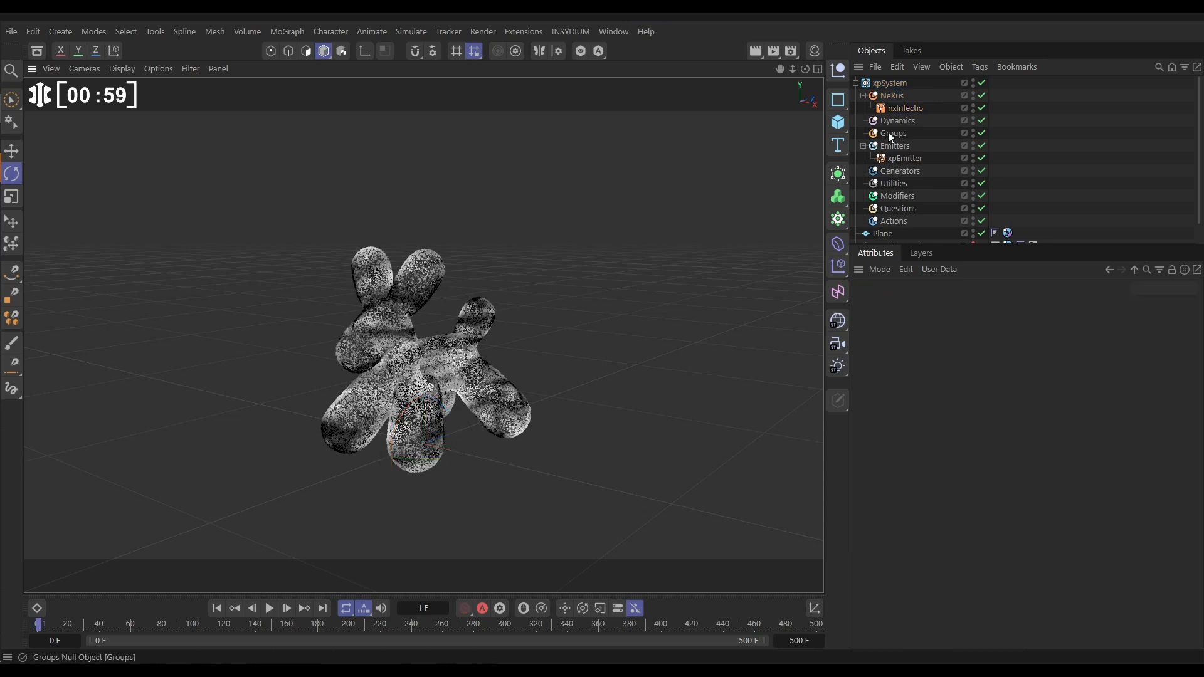
left_click(905, 107)
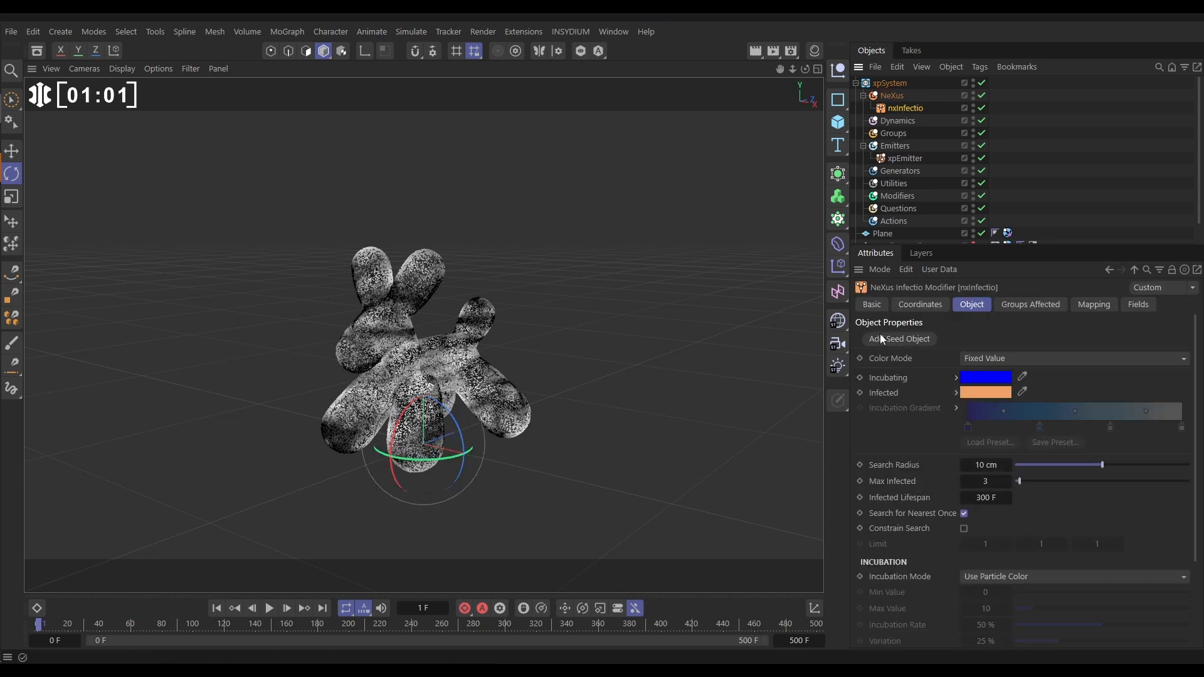
left_click(898, 338)
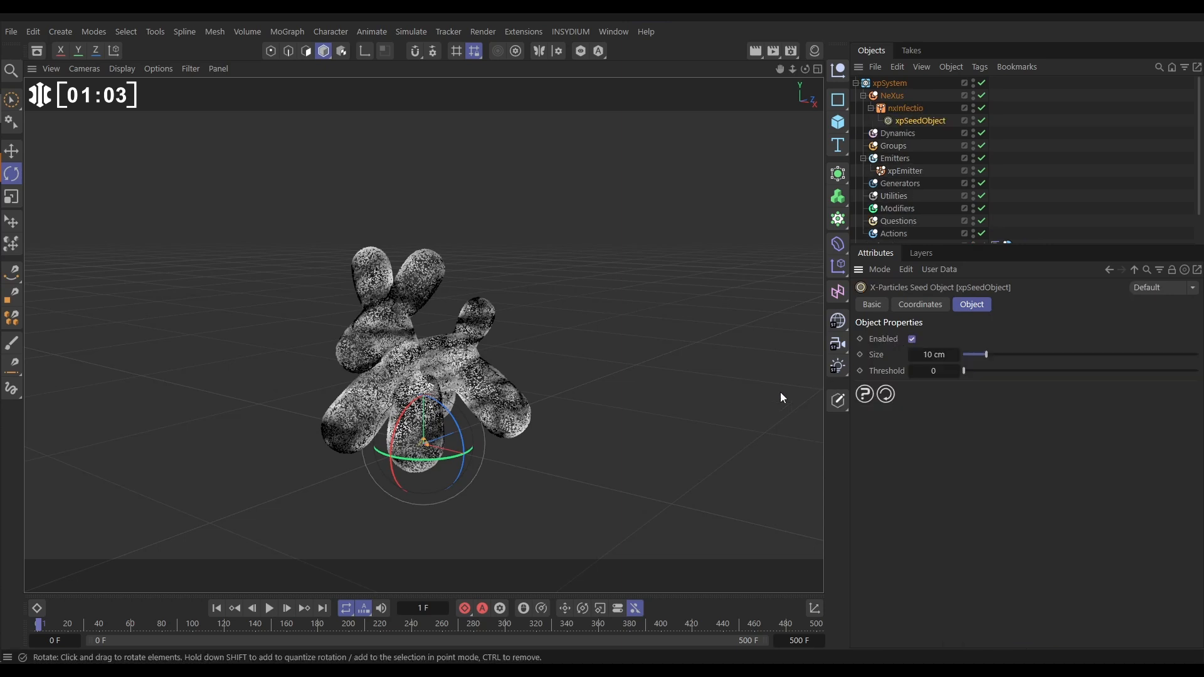
- Move xpSeedObject into the dog's body and play the simulation to watch the infection spread
left_click(10, 150)
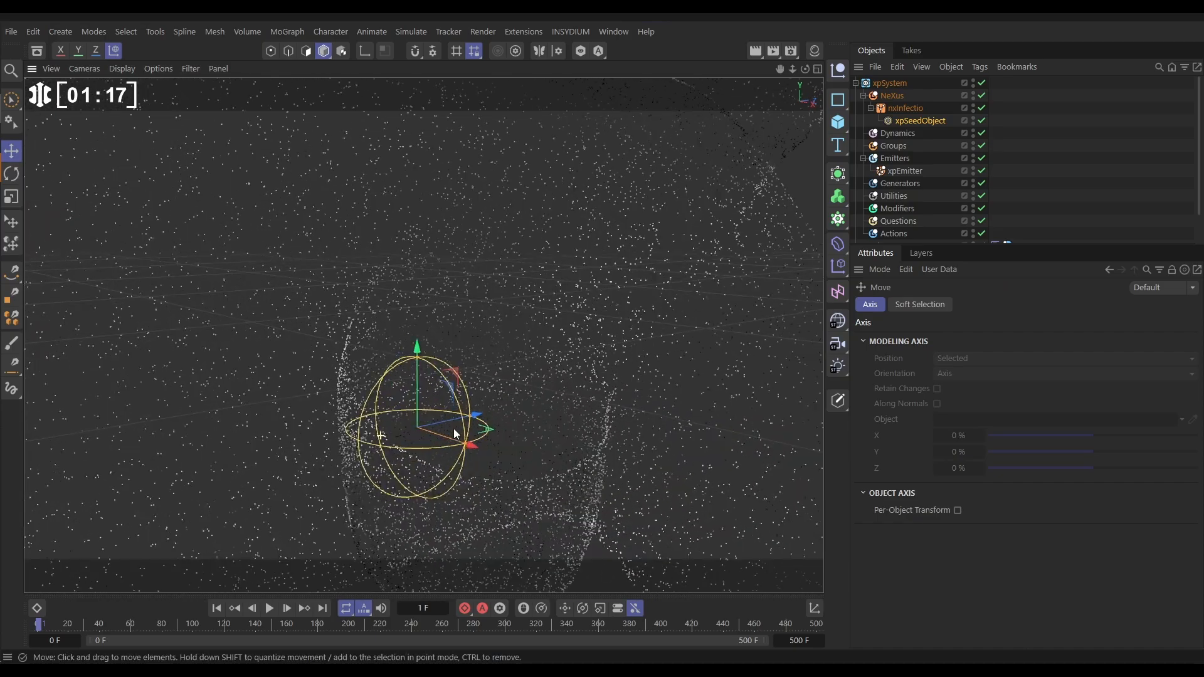
left_click_drag(453, 430, 669, 377)
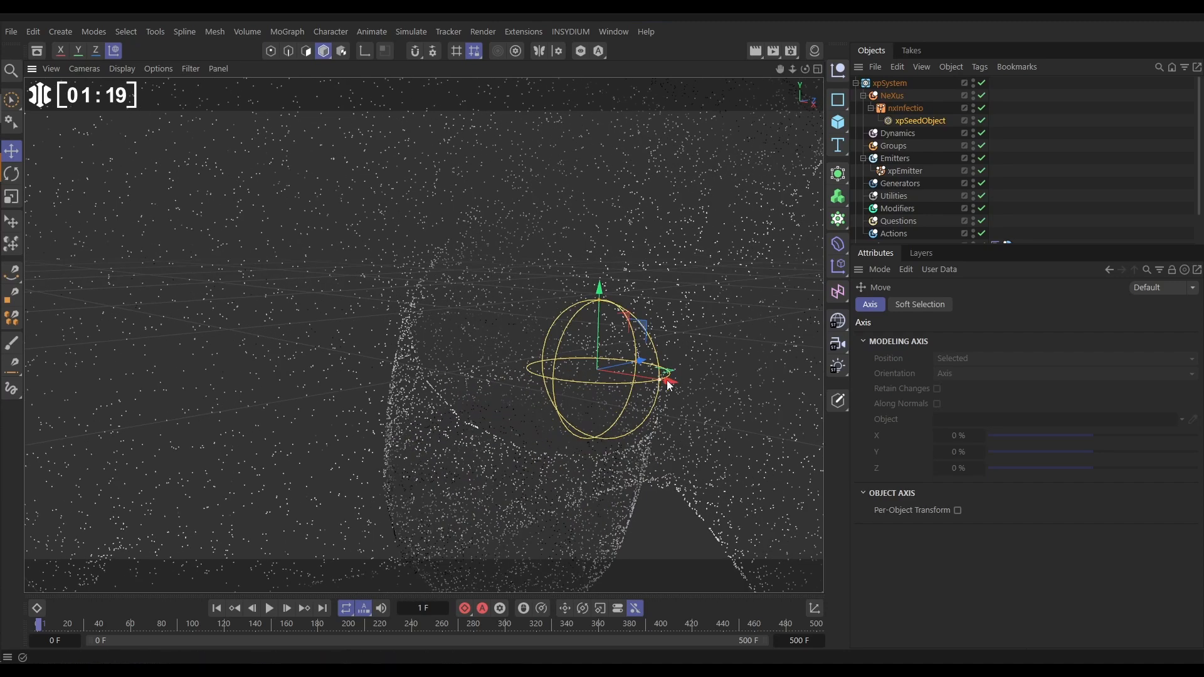
left_click(268, 609)
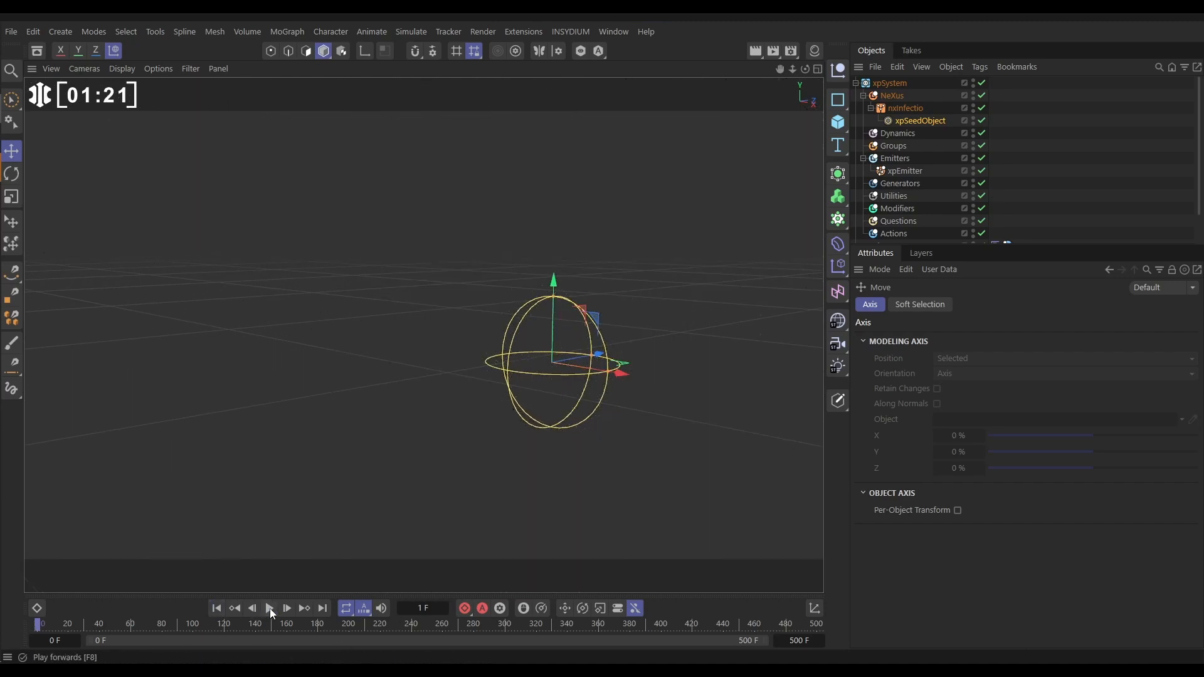
left_click(269, 609)
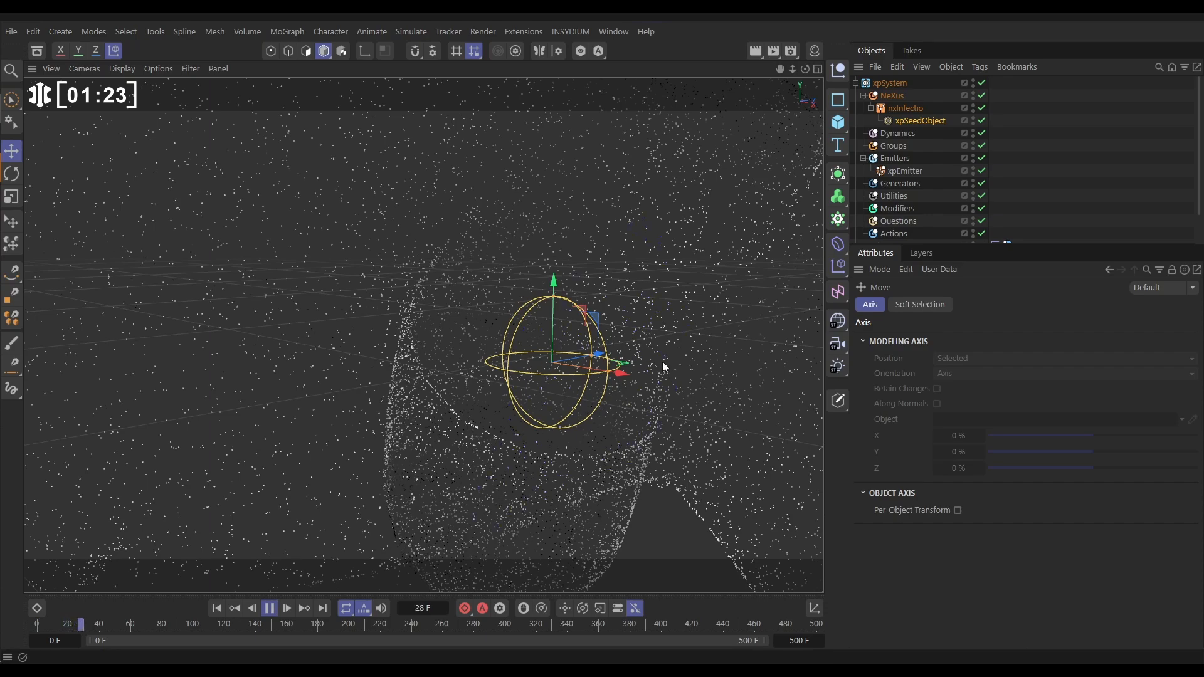
left_click(268, 608)
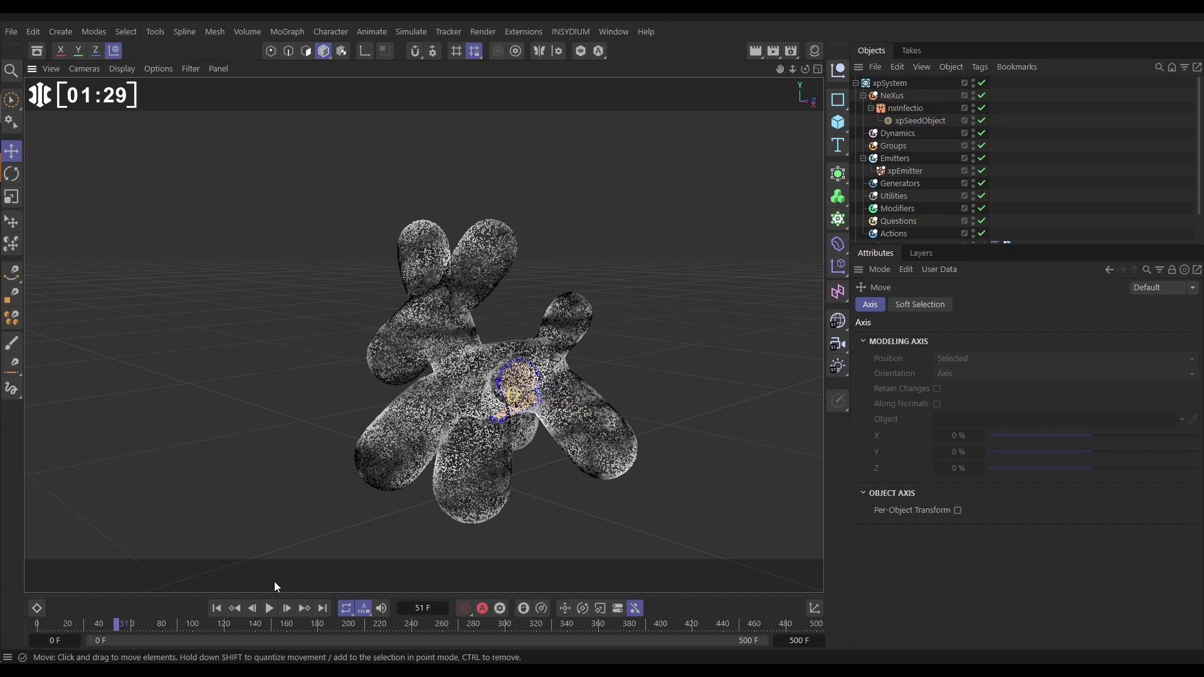
left_click(271, 608)
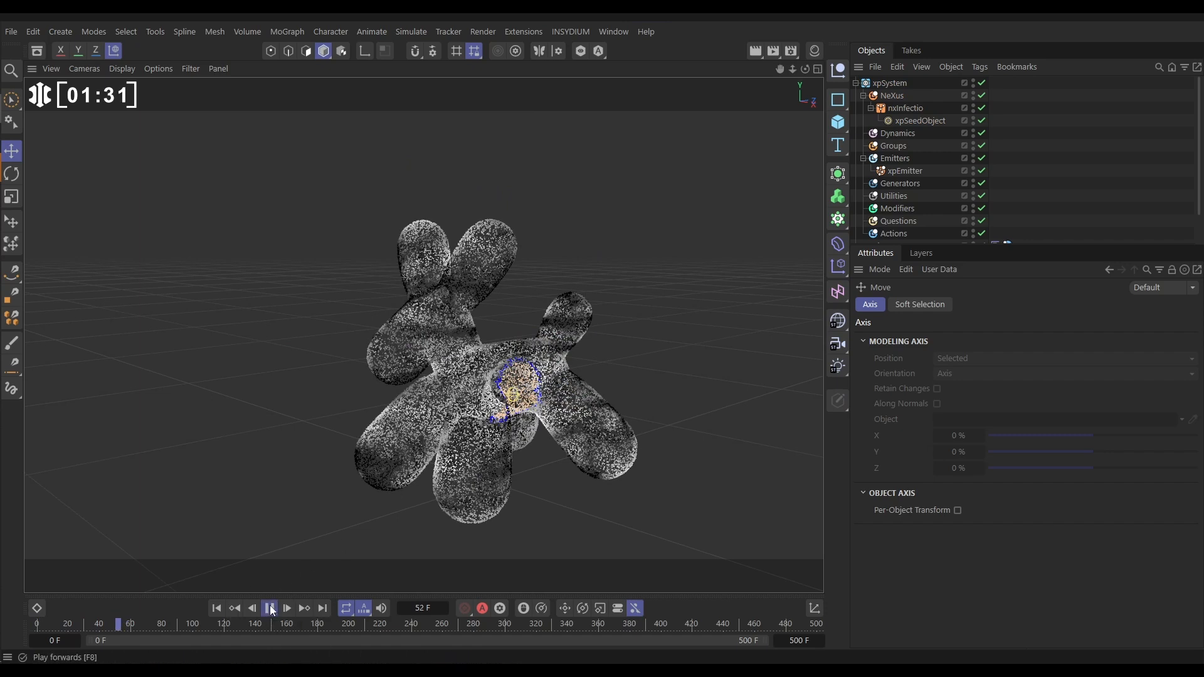
left_click(269, 608)
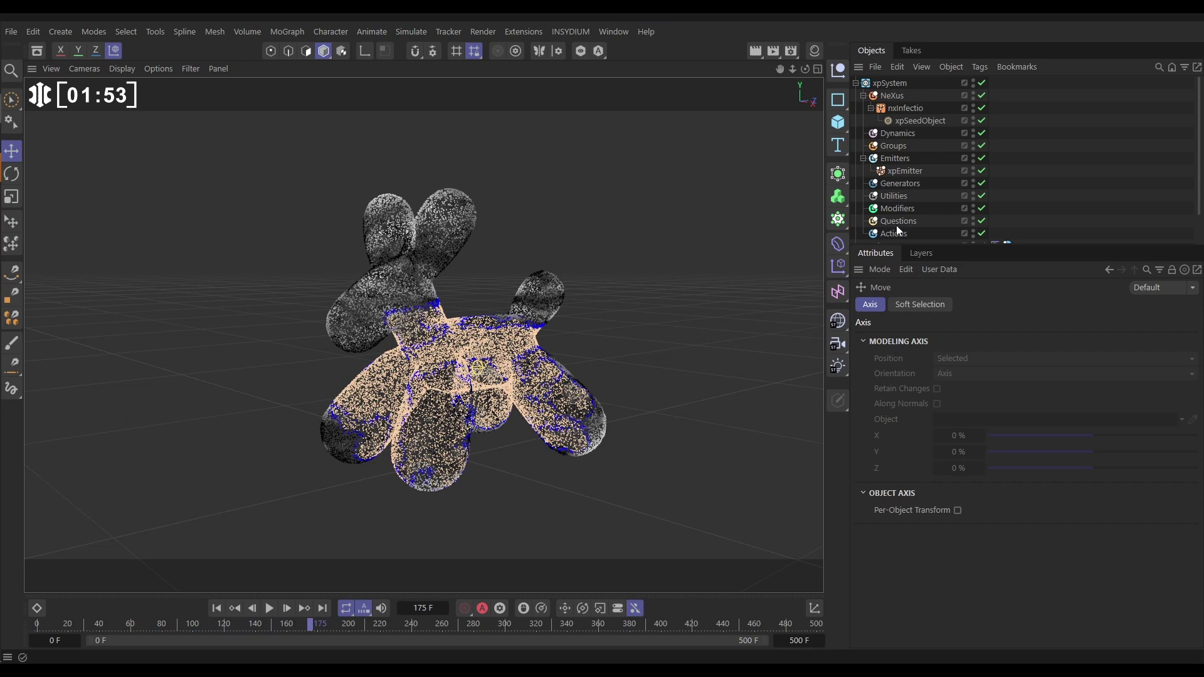
- Set nxInfection to Use Groups with Particle Group 1 incubating and Particle Group 2 infected, then rewind
left_click(905, 108)
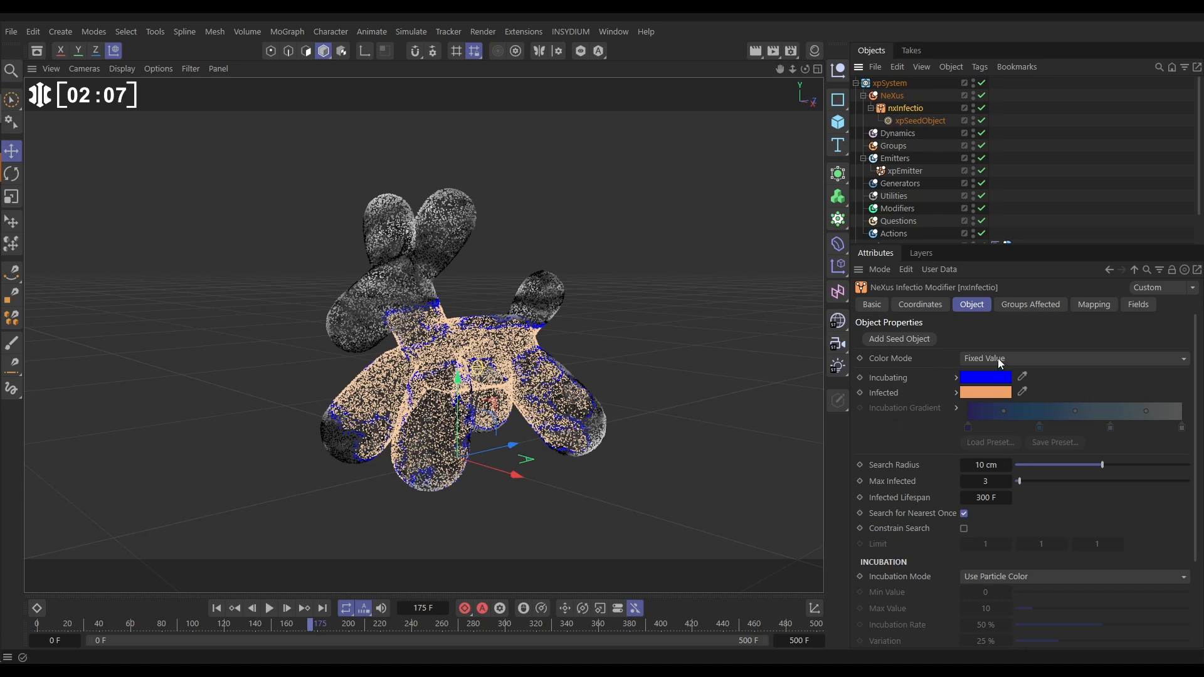
left_click(1074, 359)
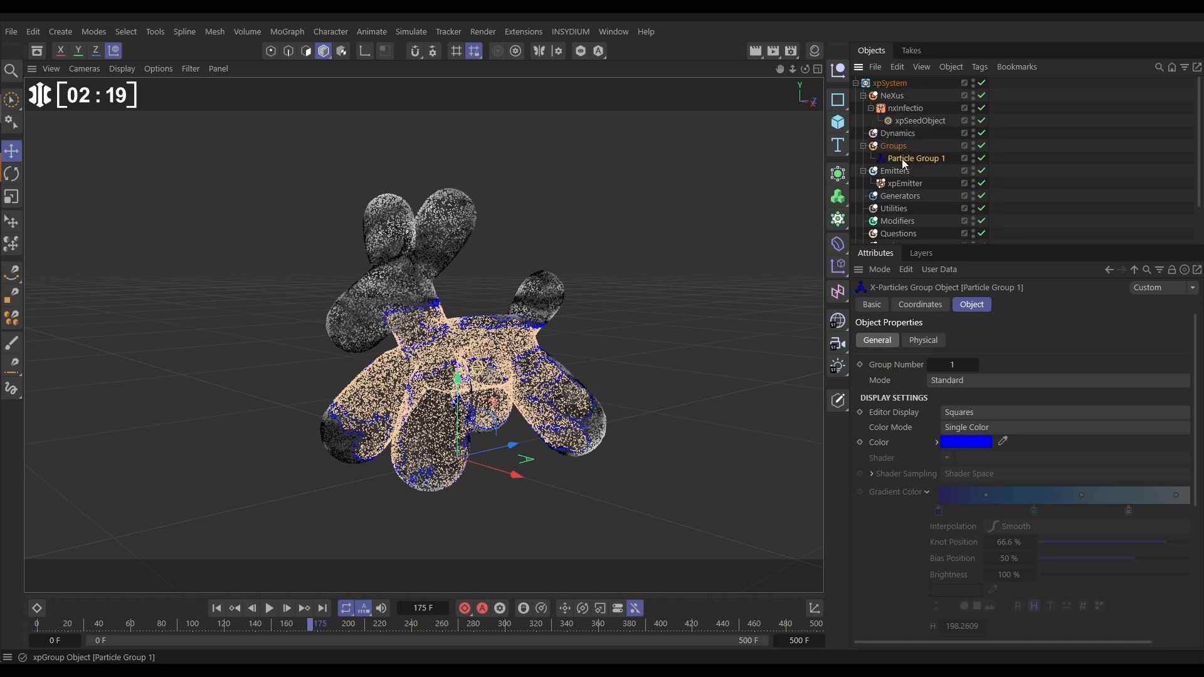
left_click(906, 108)
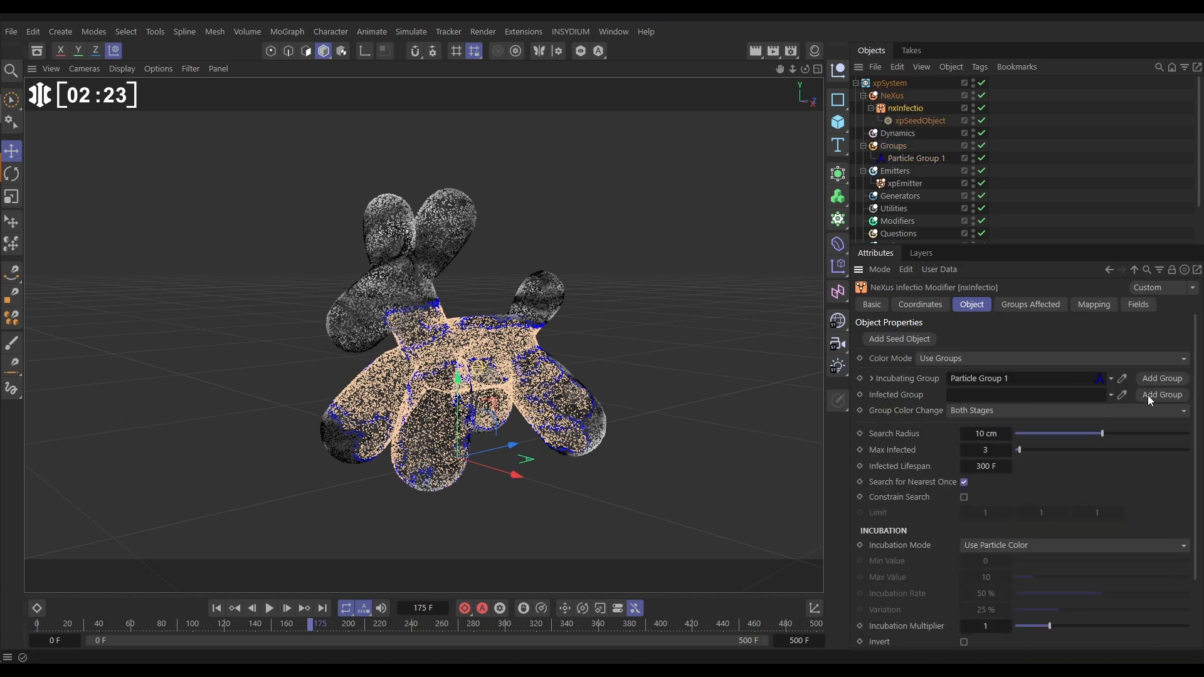
left_click(1161, 395)
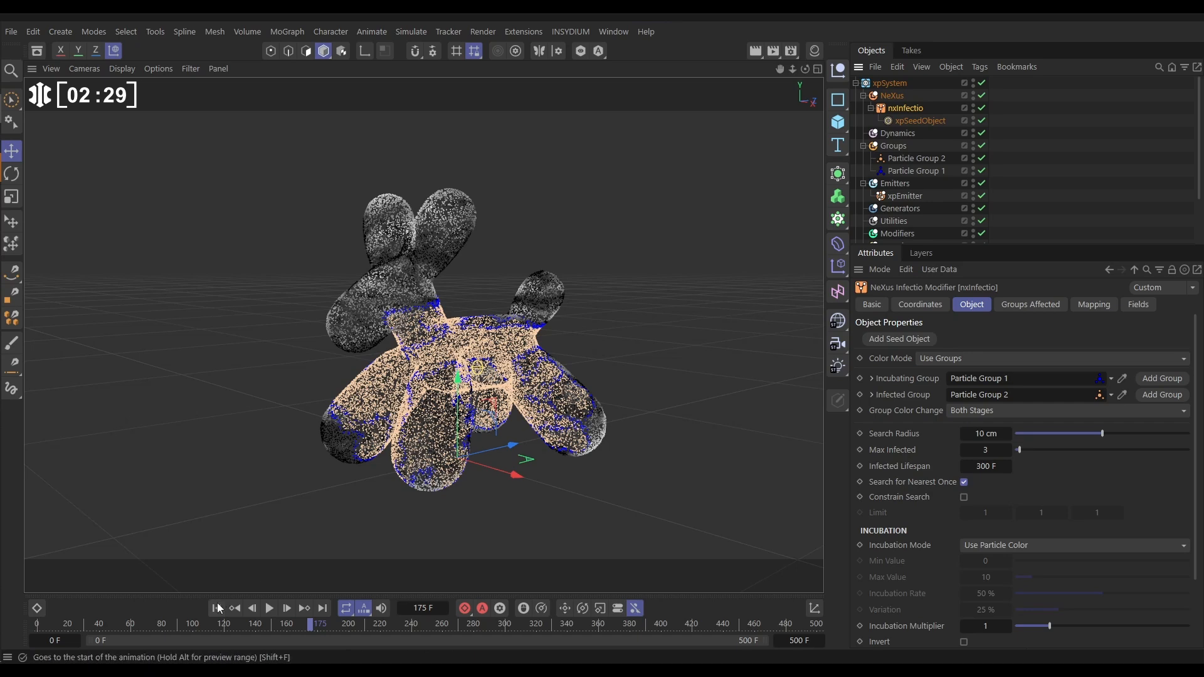
left_click(270, 607)
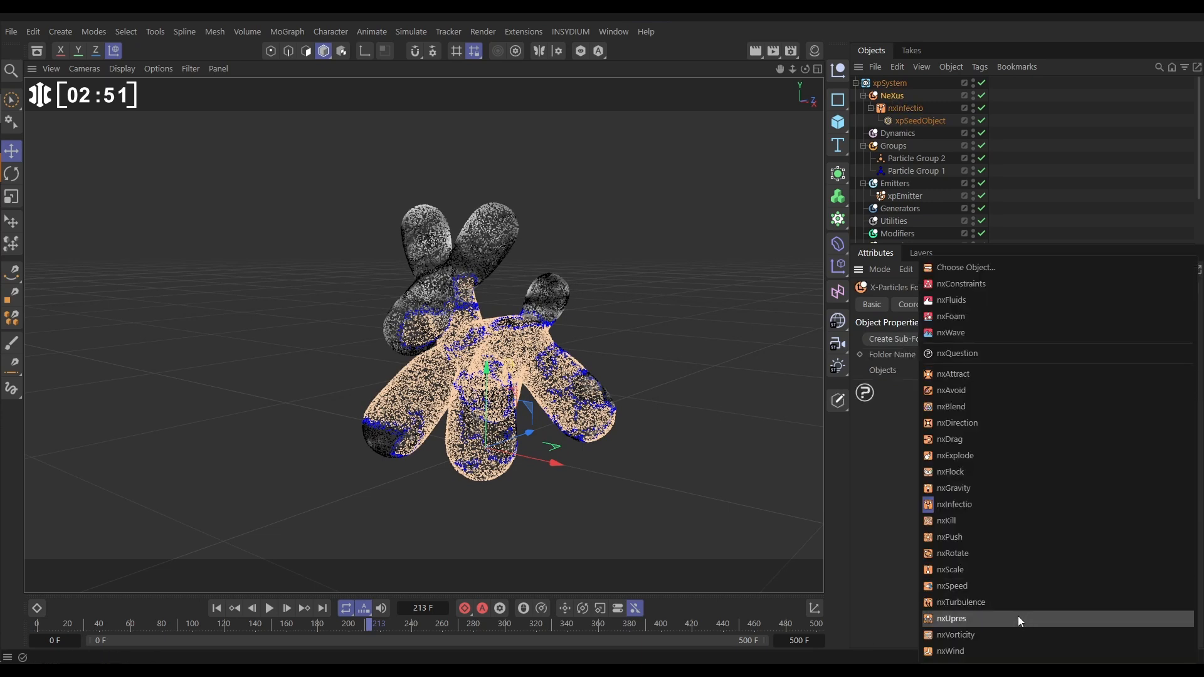
- Add an nxWind modifier affecting only Particle Group 2 and play to see infected particles blow off
left_click(952, 651)
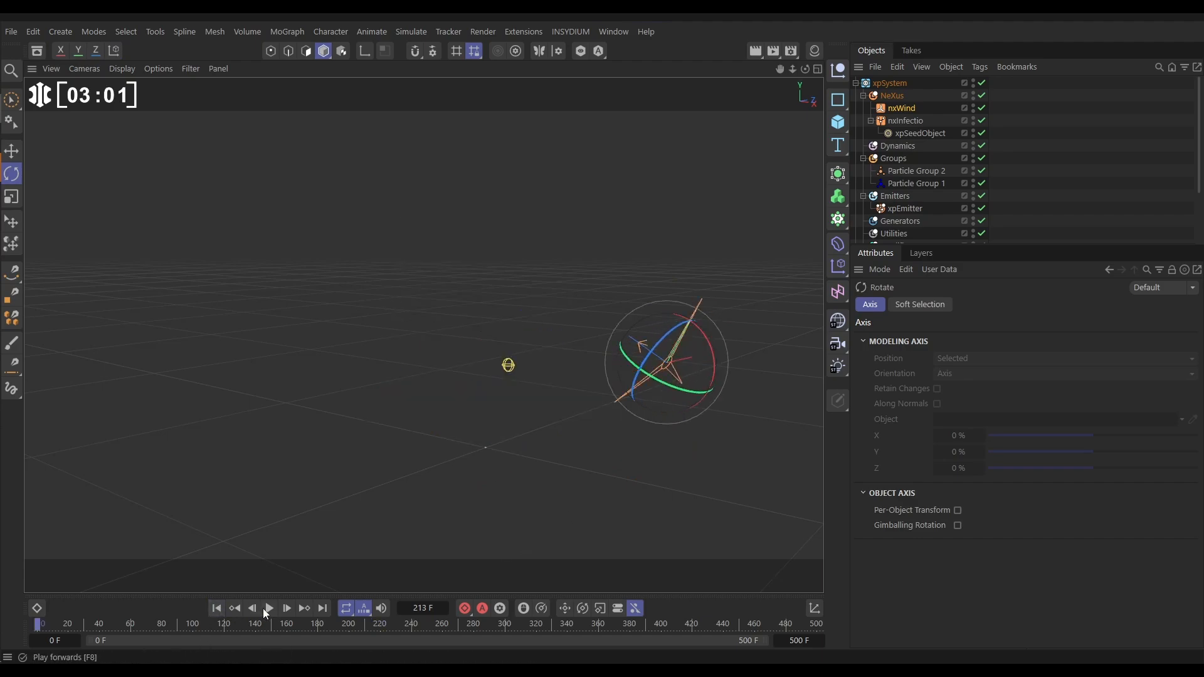
left_click(271, 608)
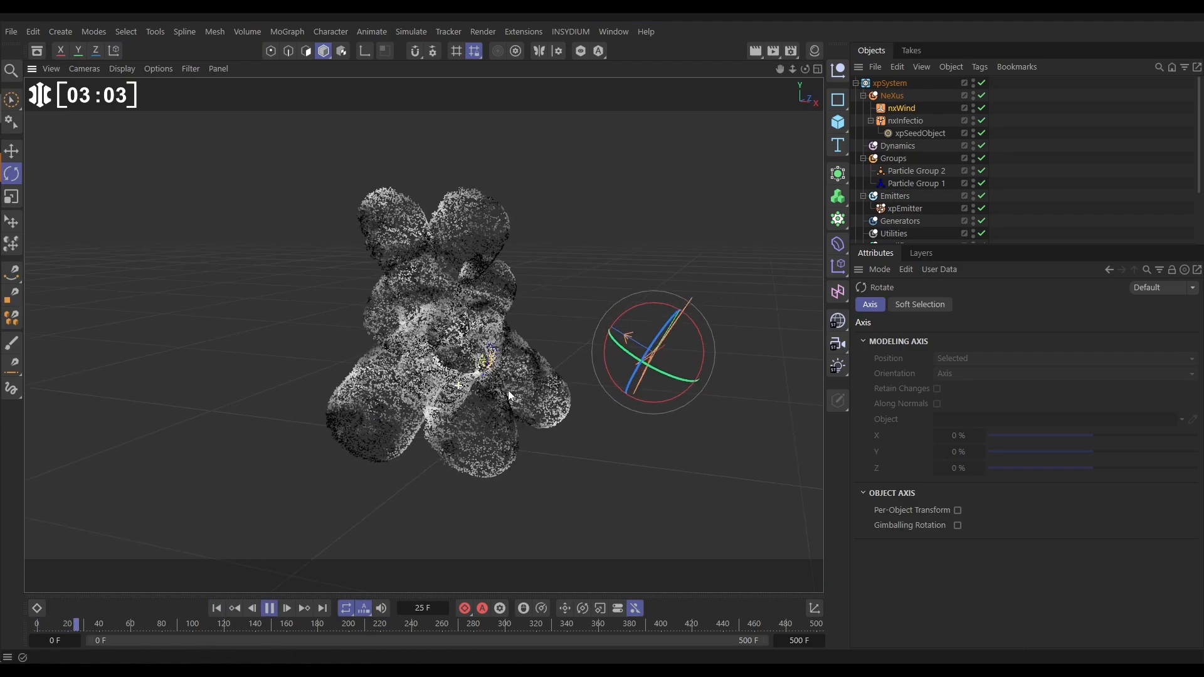
left_click(271, 608)
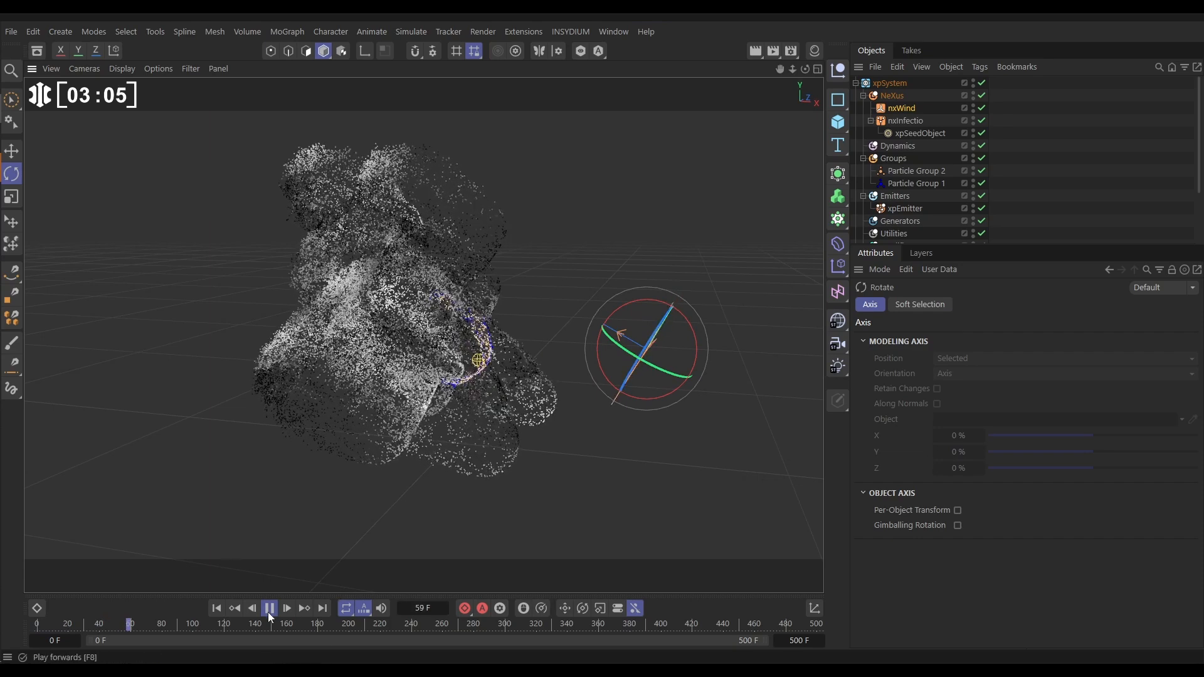
left_click(269, 607)
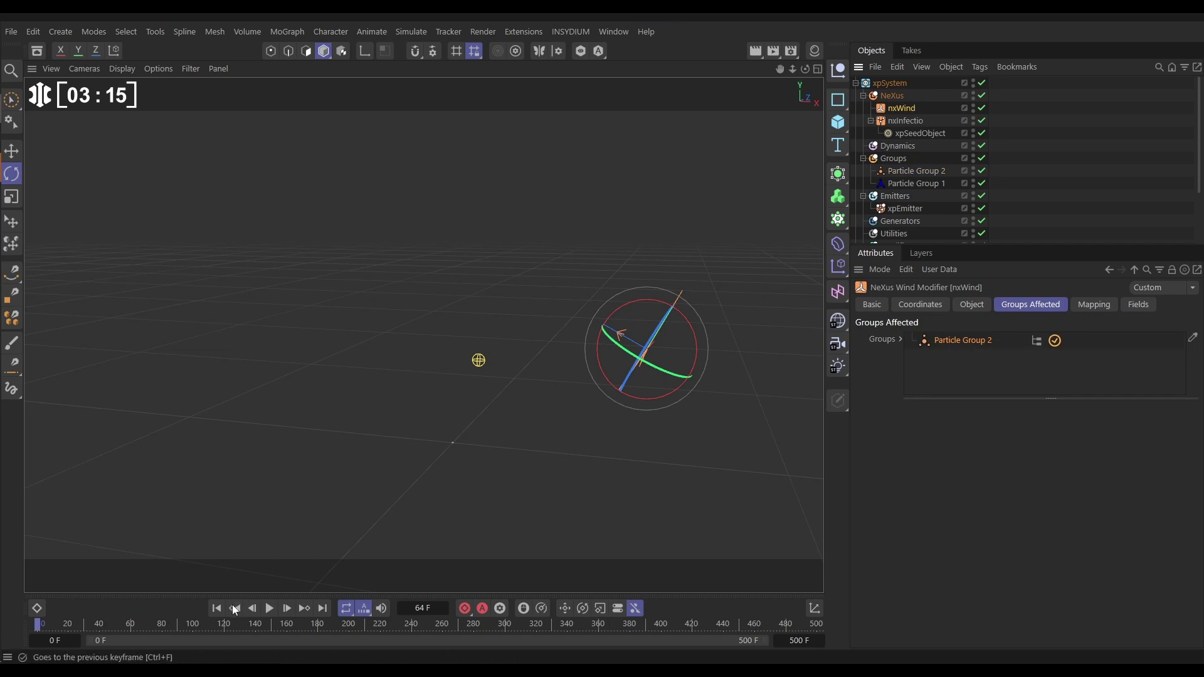
left_click(270, 609)
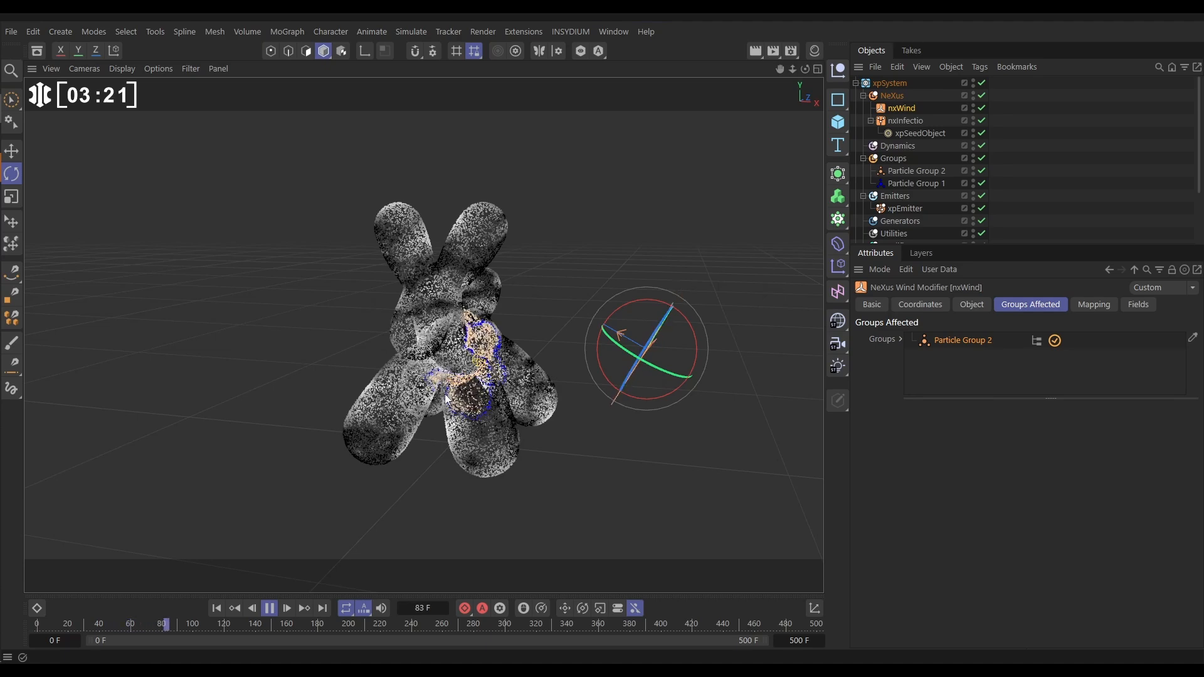
left_click(270, 608)
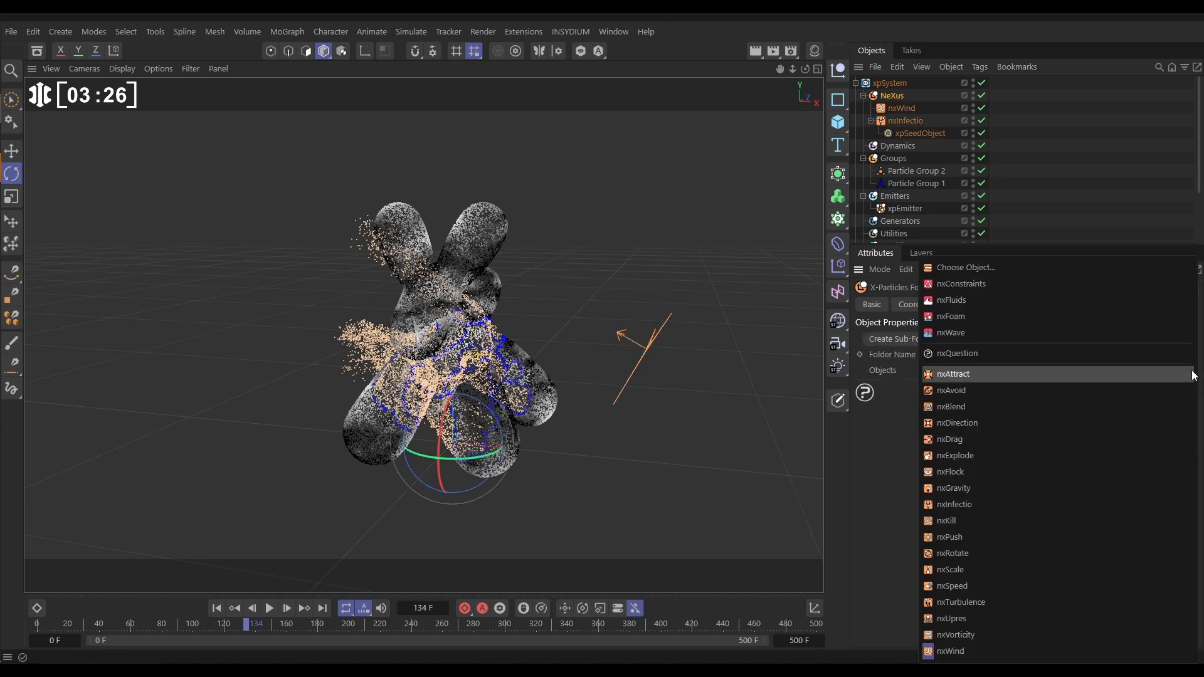
- Add an nxTurbulence modifier with Strength 7 and play to see the particles swirl away
left_click(961, 602)
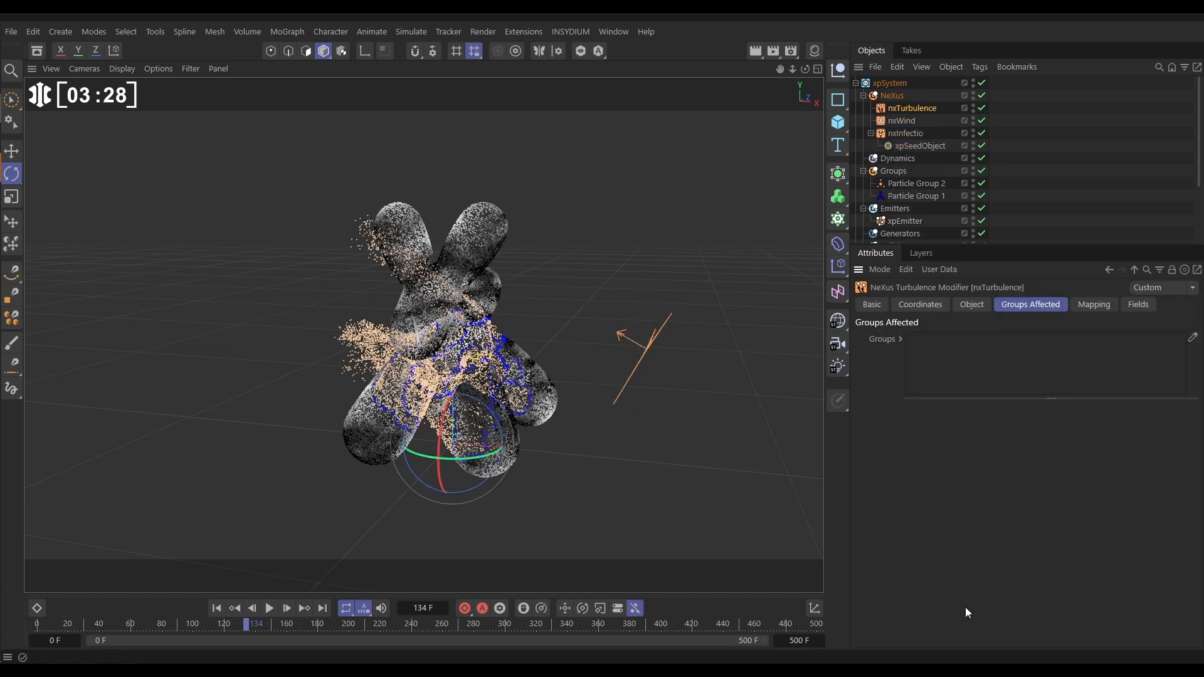
left_click(921, 183)
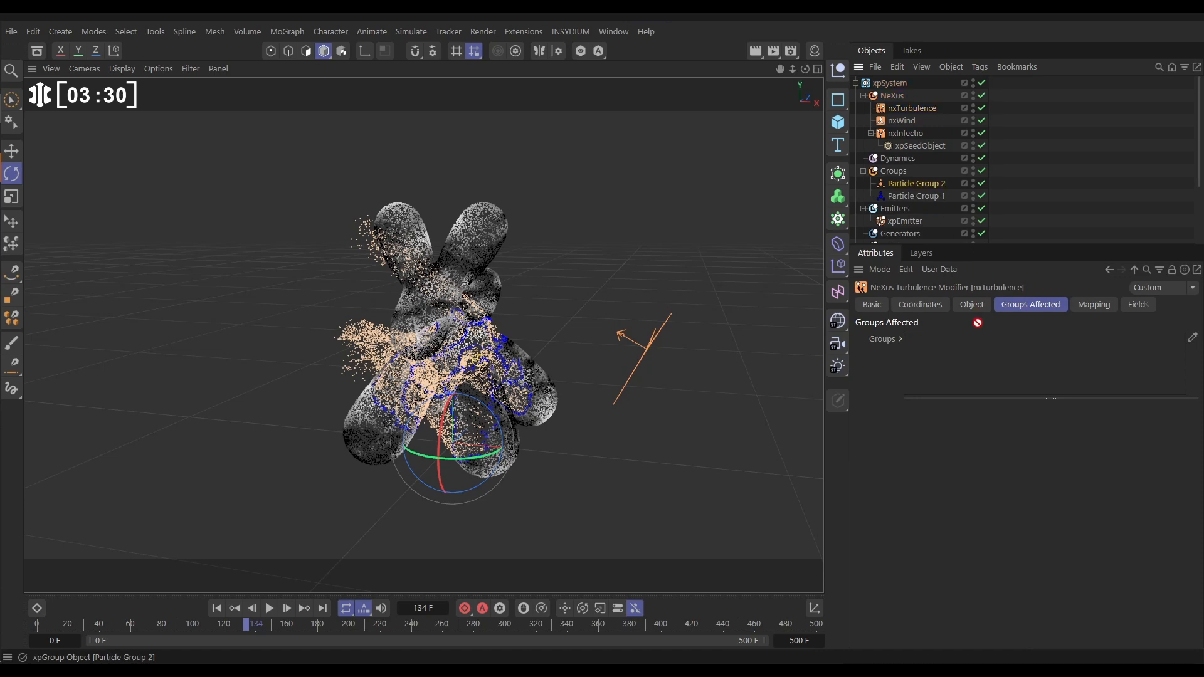
left_click(971, 304)
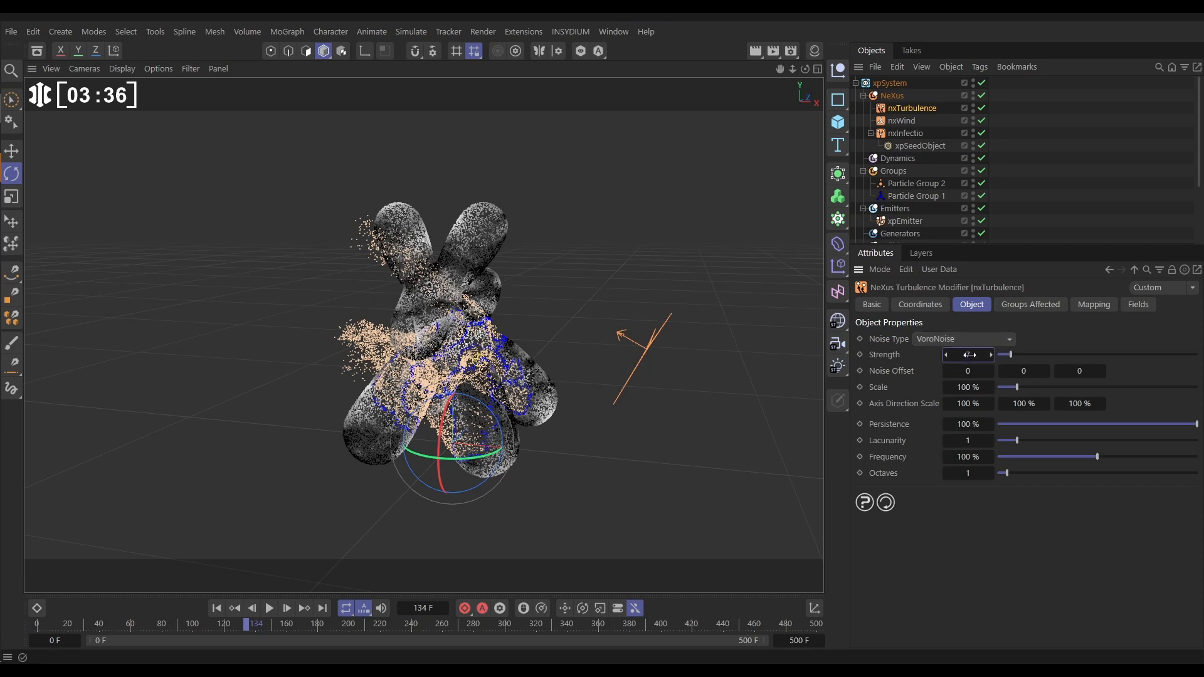
left_click(268, 608)
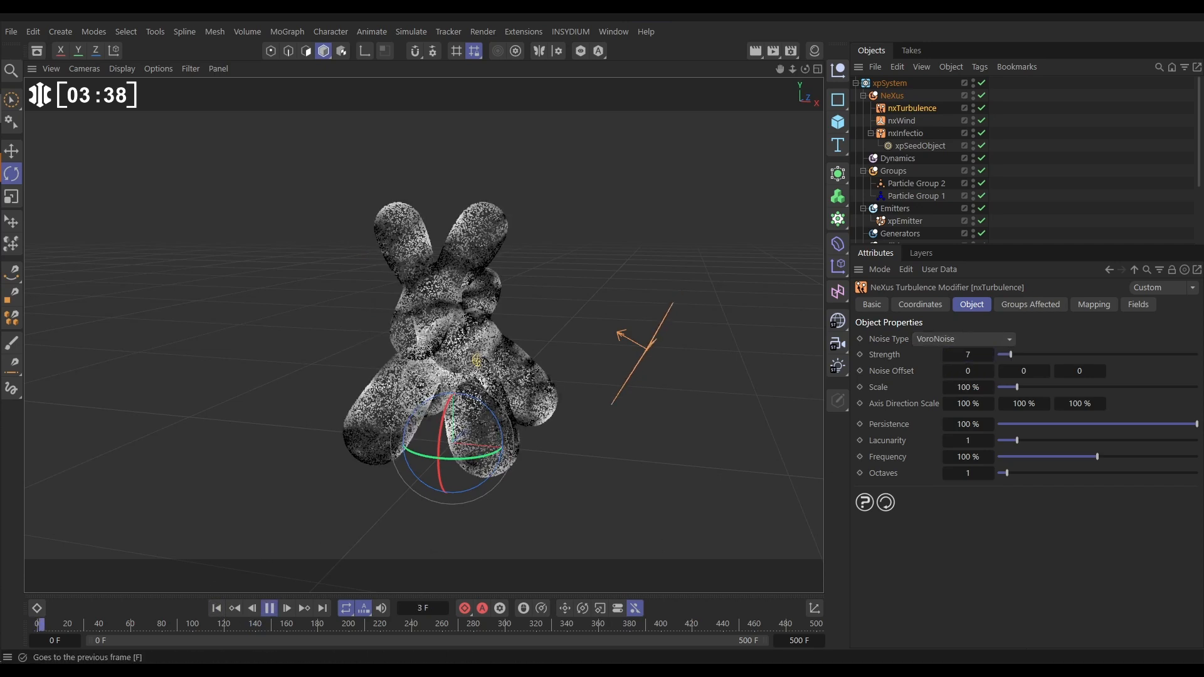
left_click(272, 608)
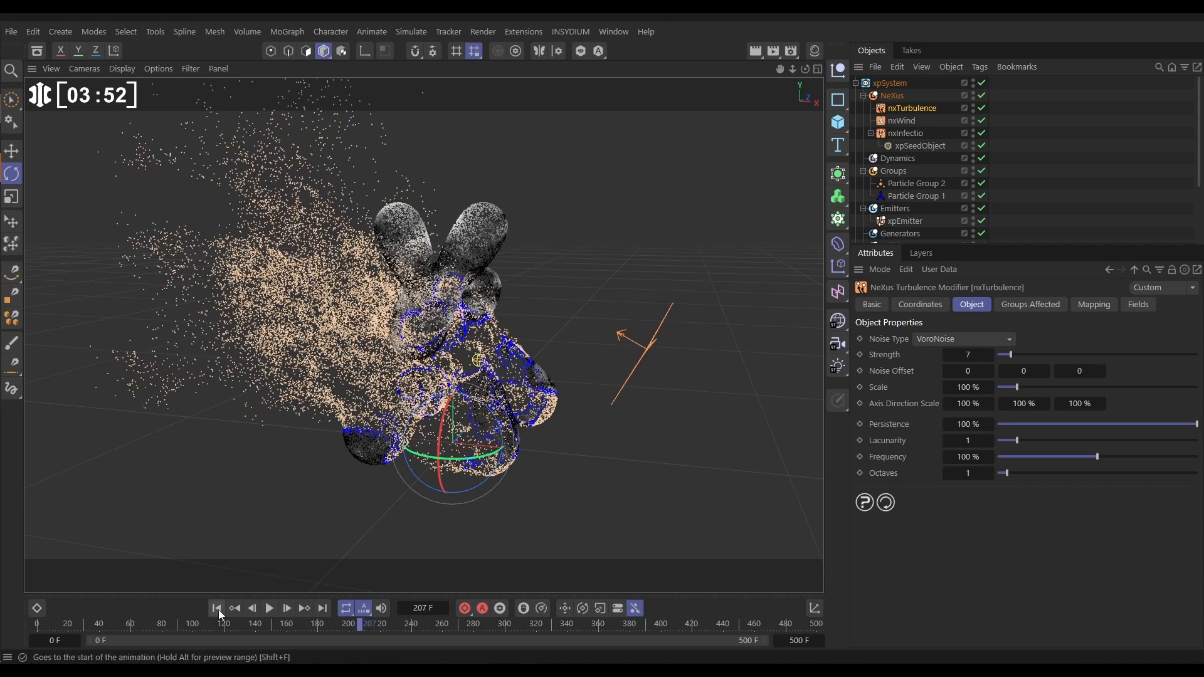
- Add nxConstraints with a Connection Distance constraint, limit 6, stiffness 32%, affecting Particle Group 2
left_click(218, 608)
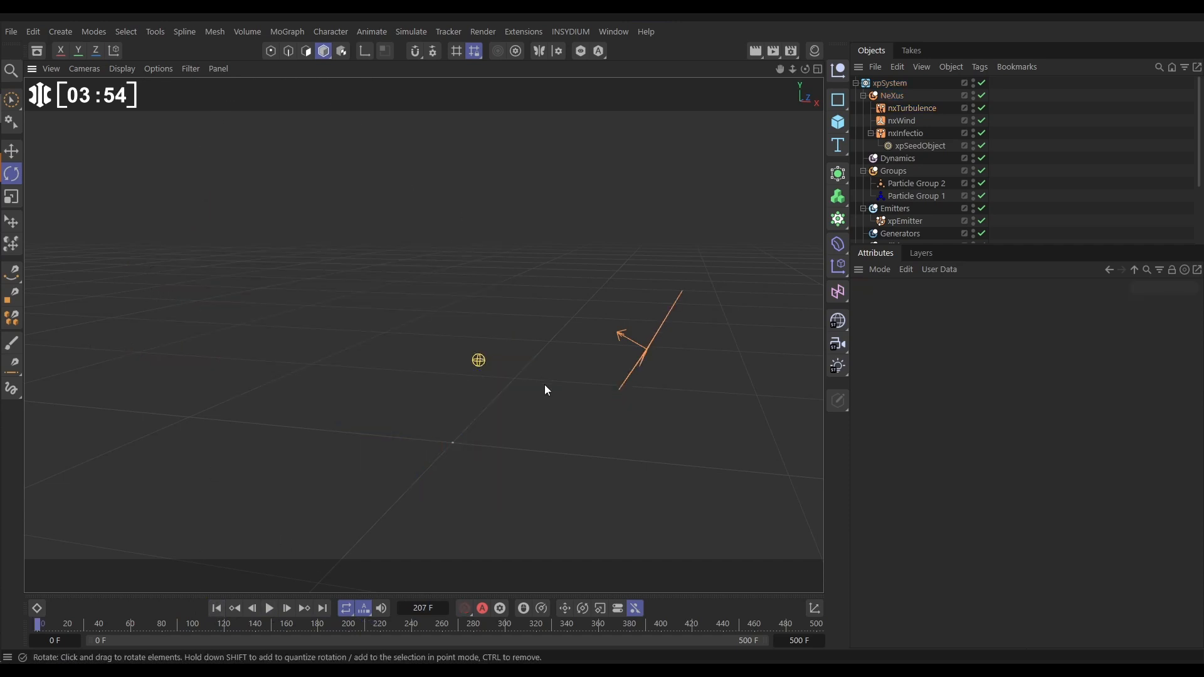
left_click(890, 95)
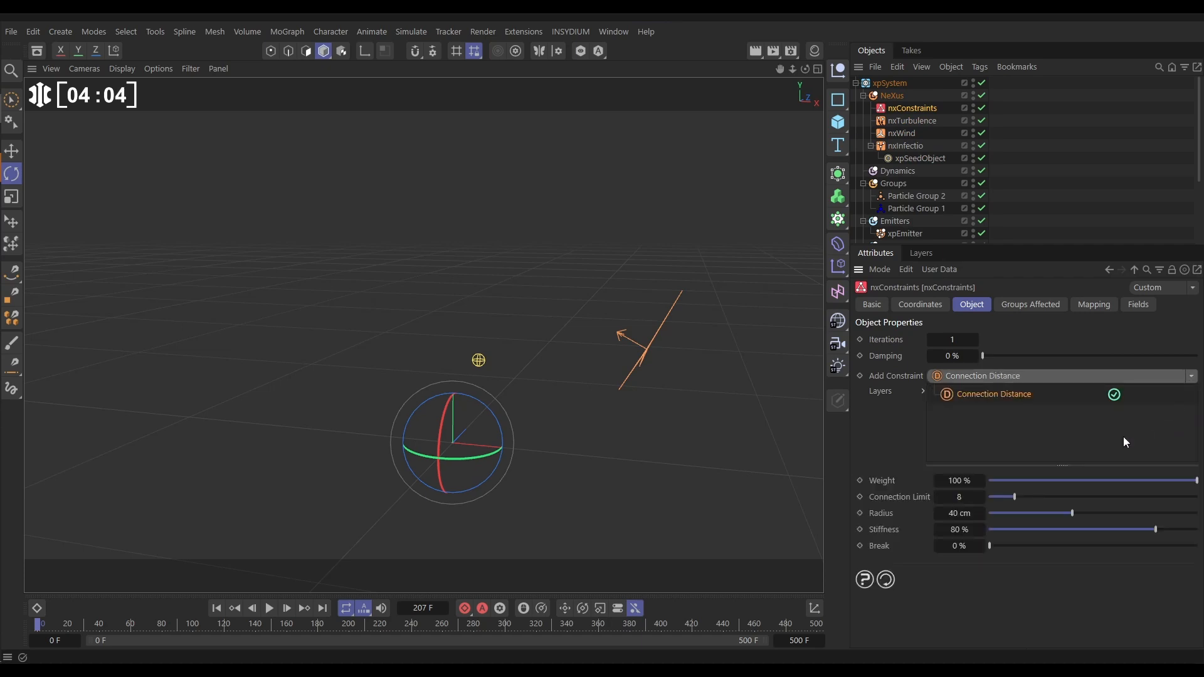
left_click(960, 497)
type("6")
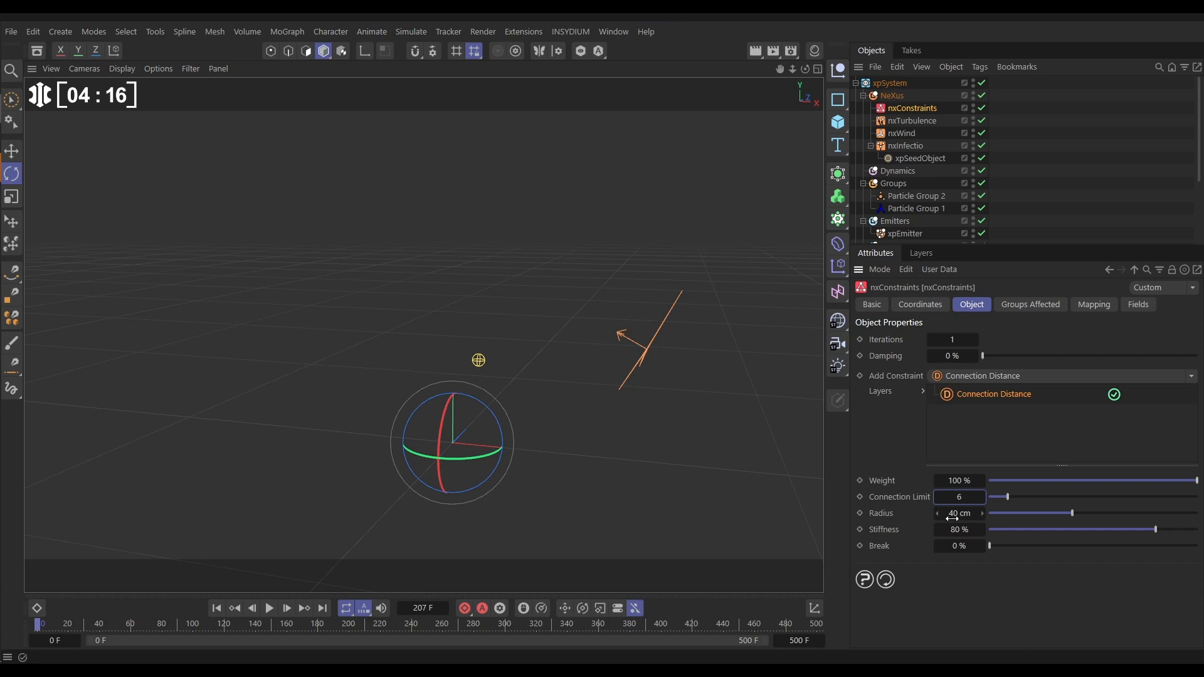
left_click_drag(1163, 529, 1075, 529)
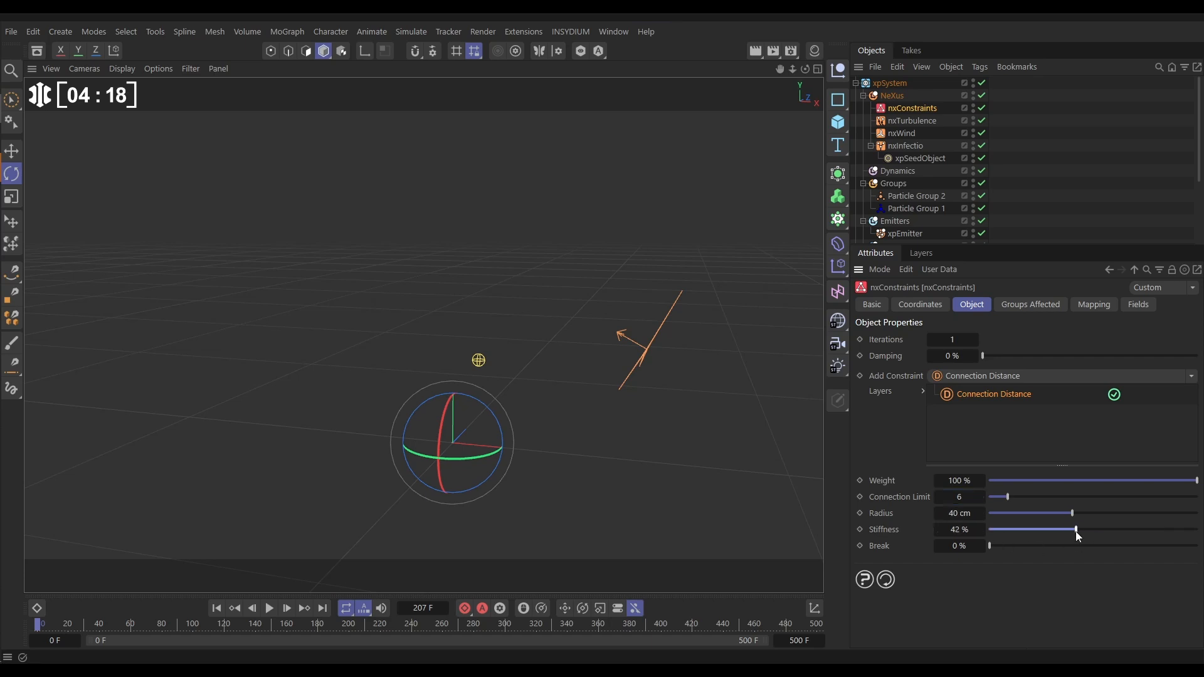
left_click_drag(1074, 530, 1054, 529)
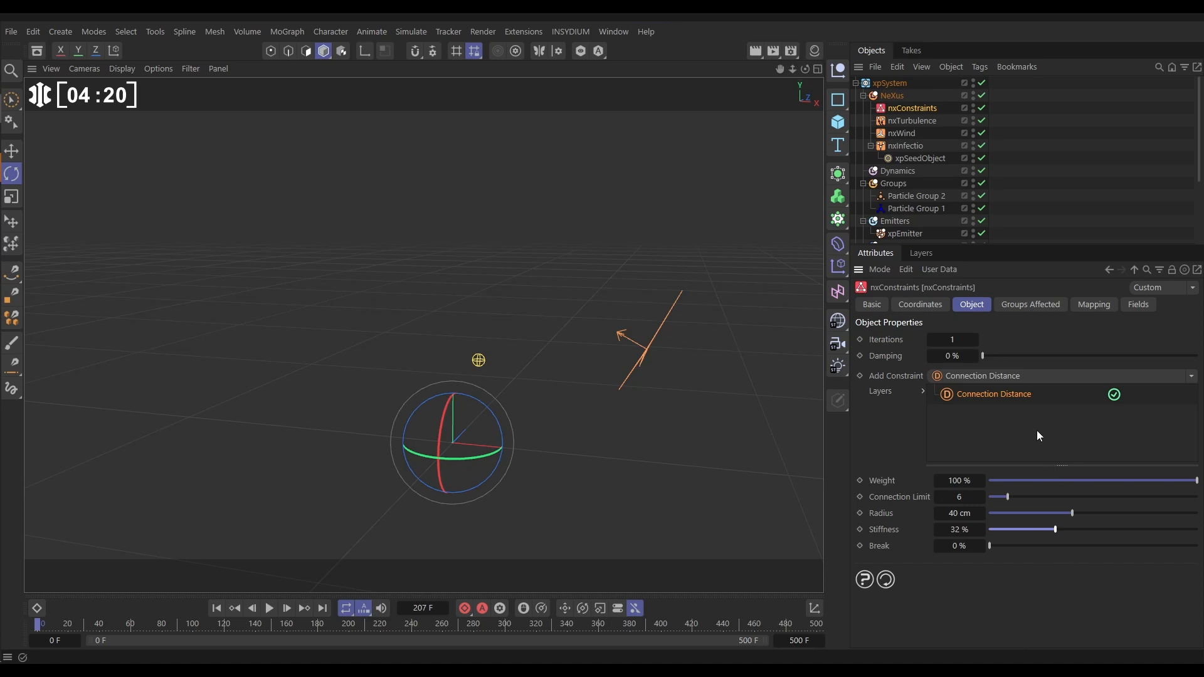
left_click(1031, 304)
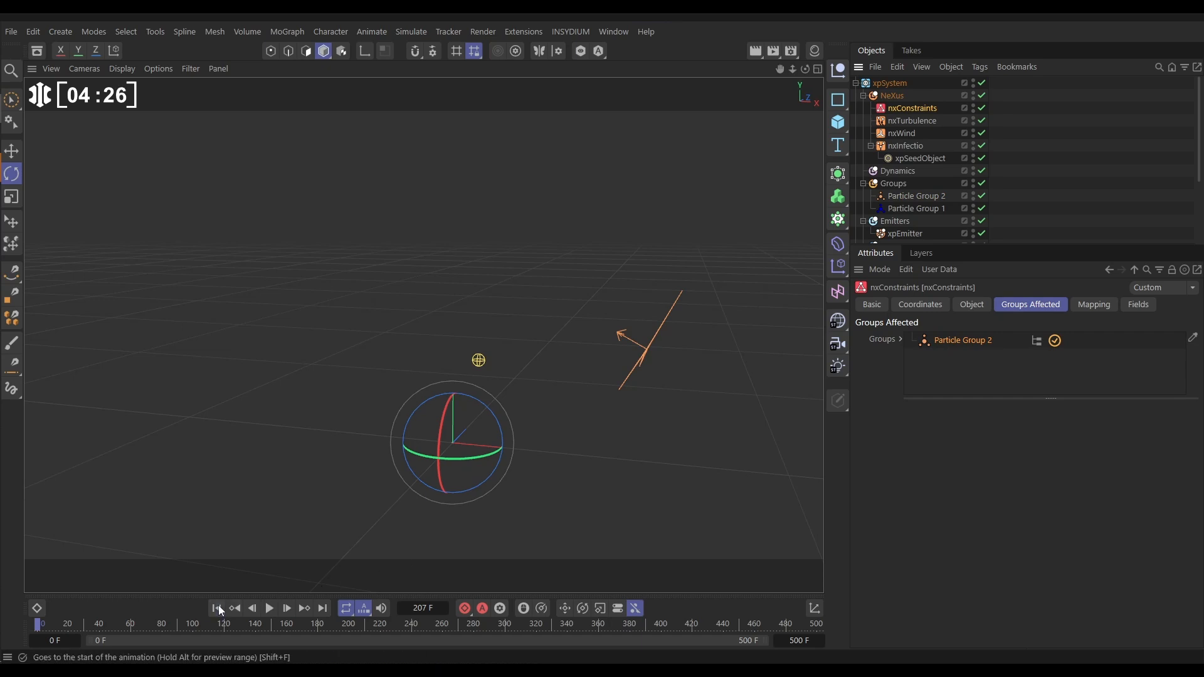
- Play the simulation to around frame 294 so infected particles trail off in connected strands
left_click(269, 608)
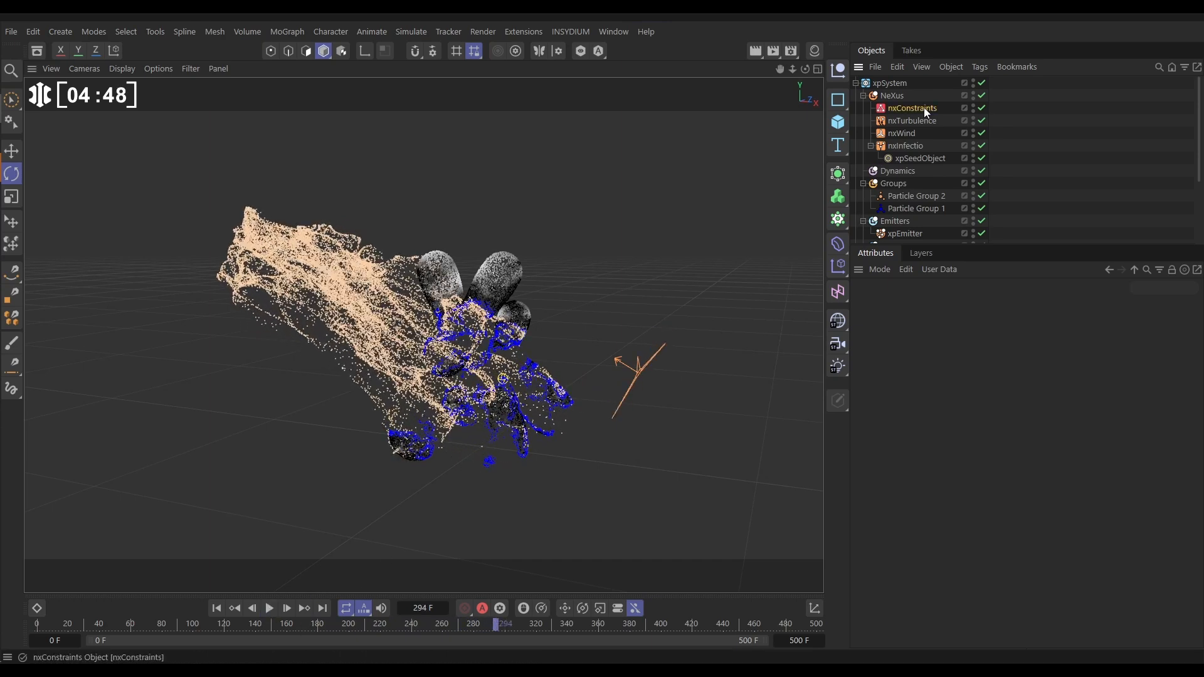
- Raise the nxConstraints Break value above 0% so connections snap, then play to check the tearing
left_click(911, 108)
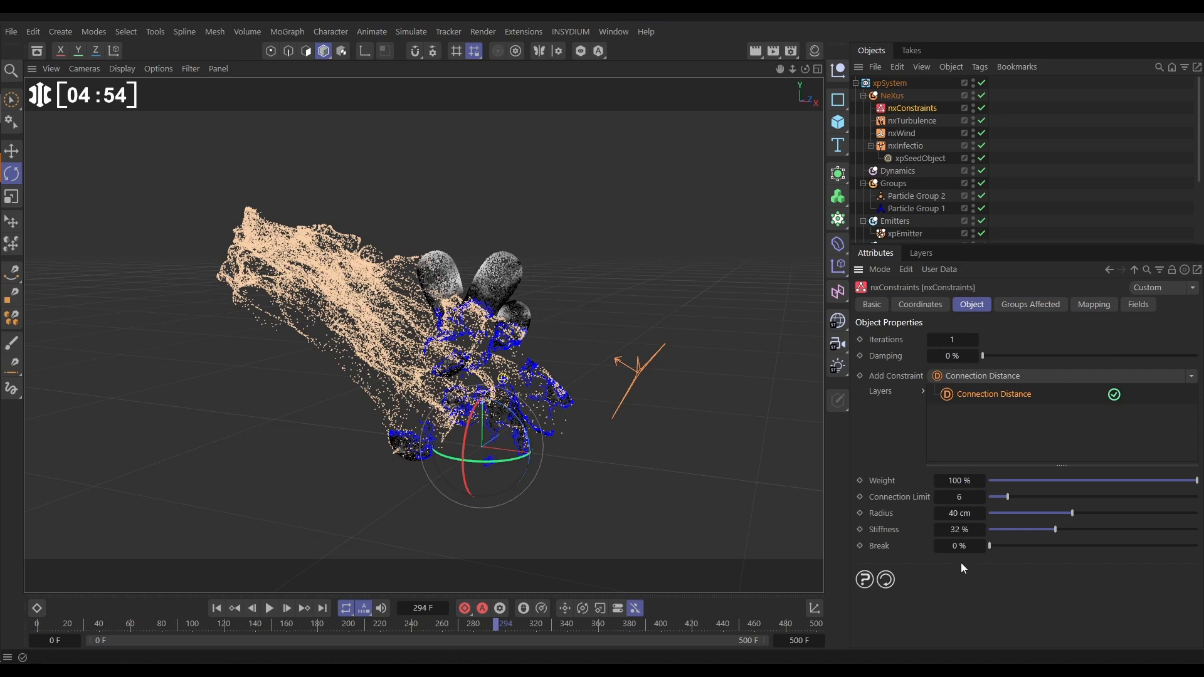
left_click(958, 545)
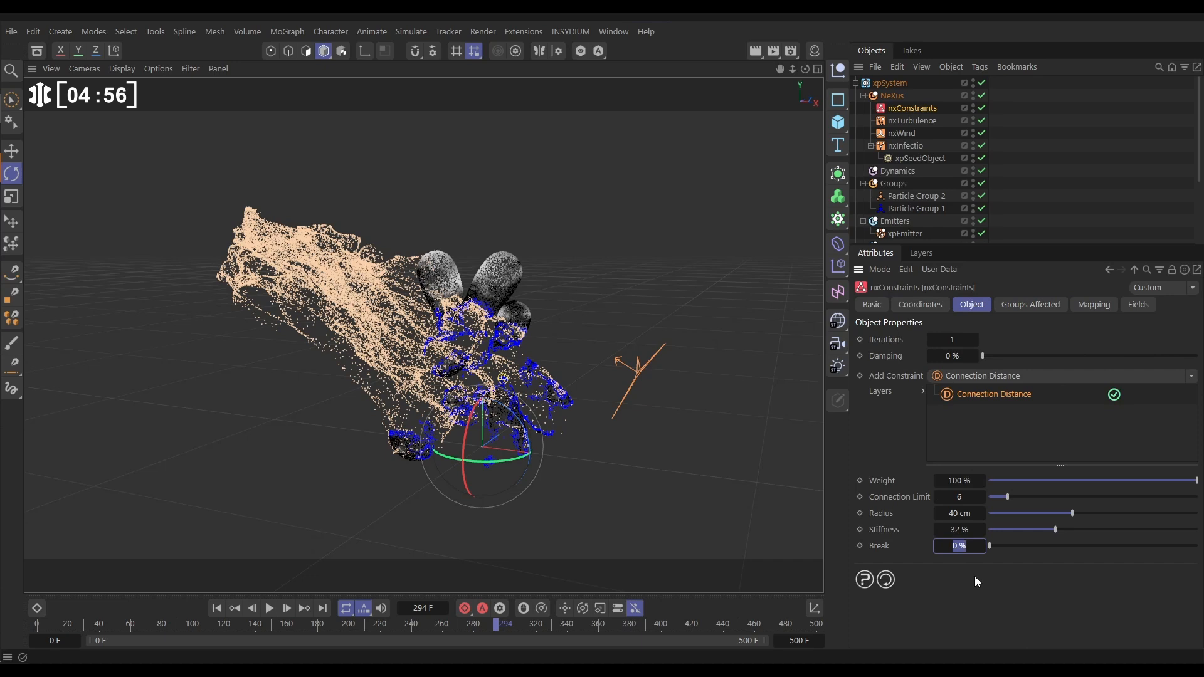
left_click_drag(989, 545, 1198, 545)
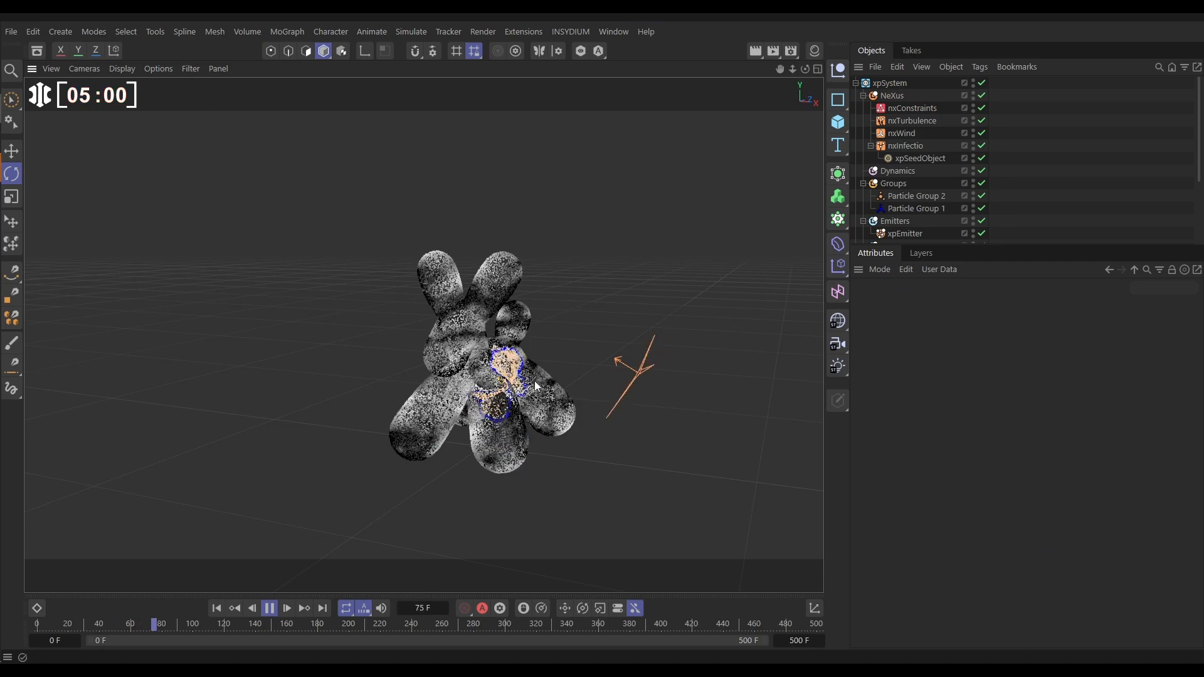
left_click(270, 608)
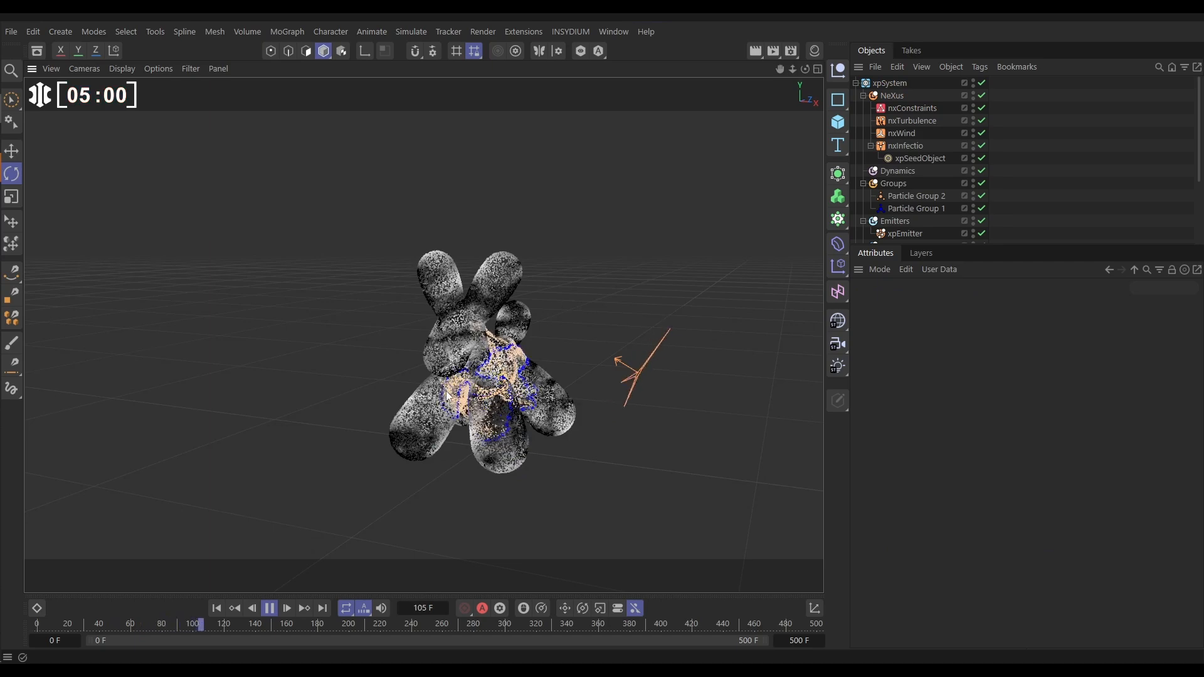
left_click(270, 607)
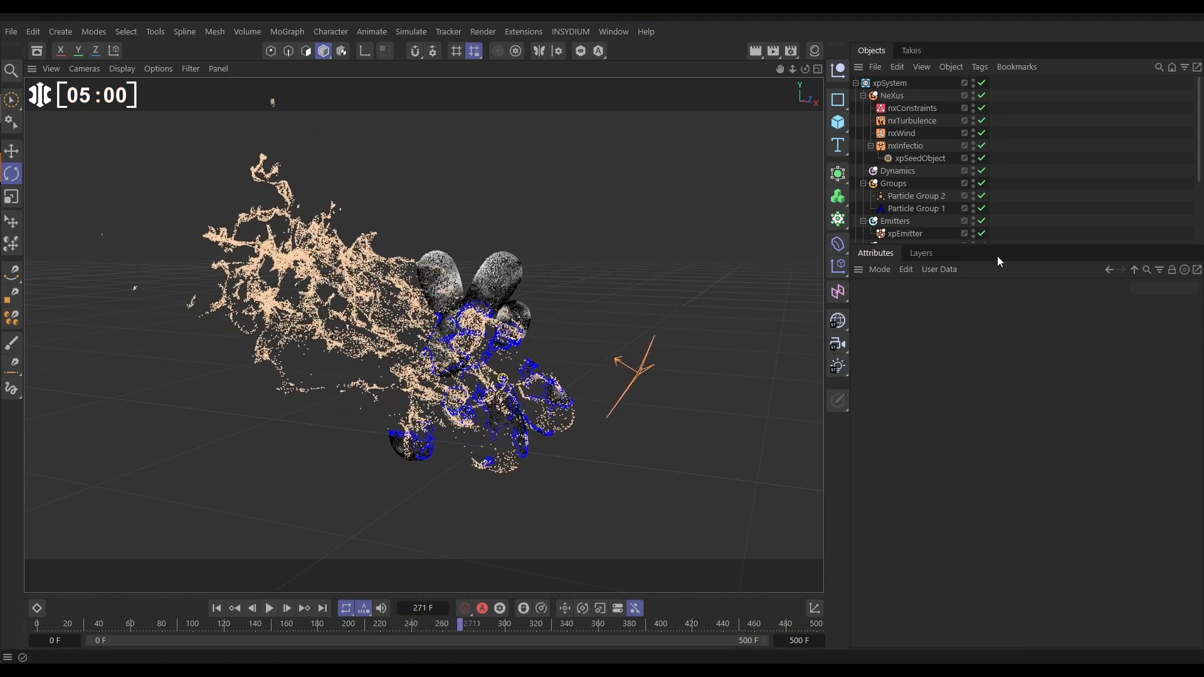
left_click(903, 146)
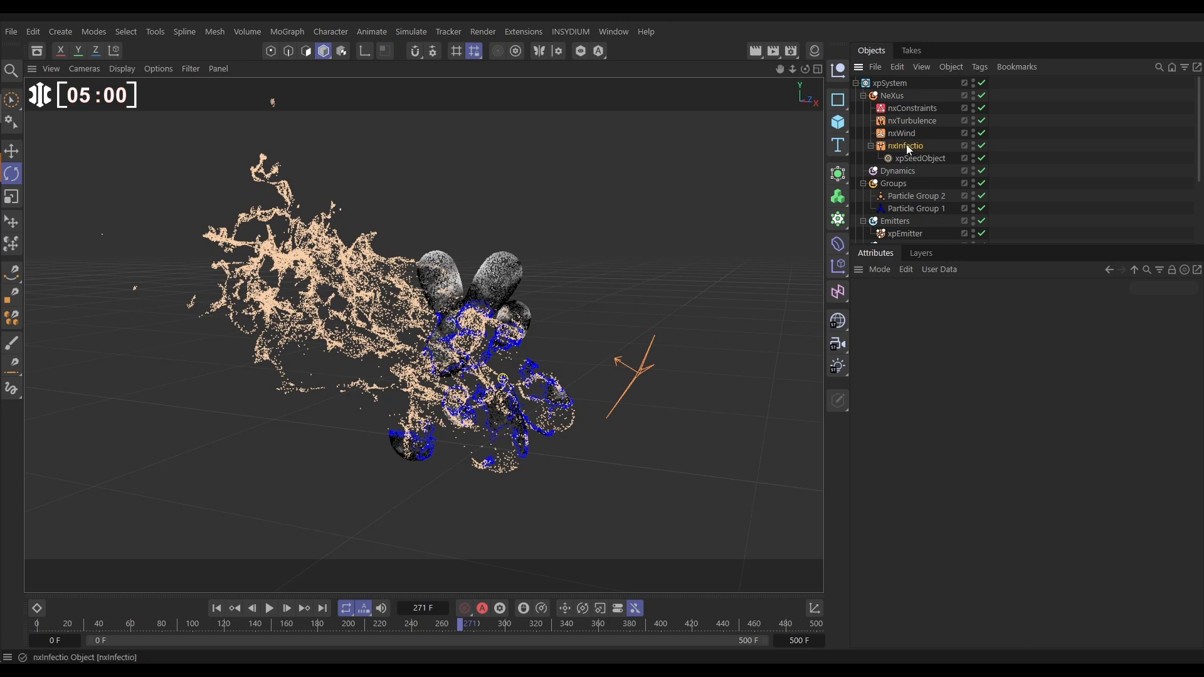
left_click(905, 146)
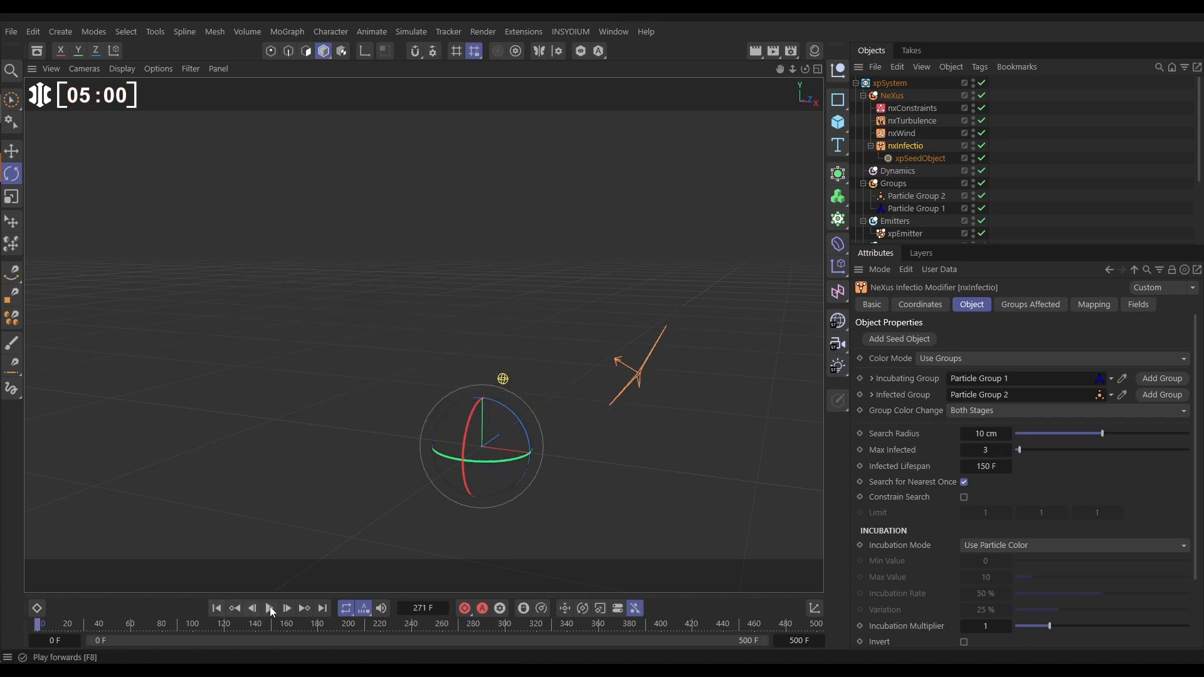
left_click(270, 608)
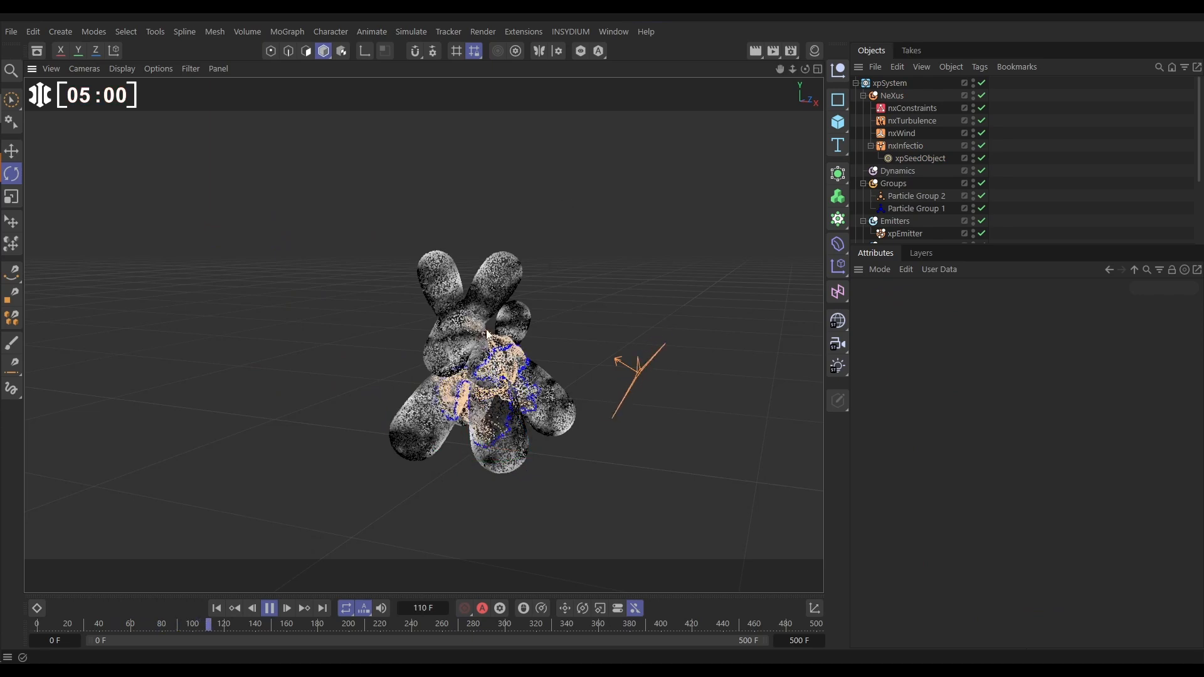
left_click(270, 609)
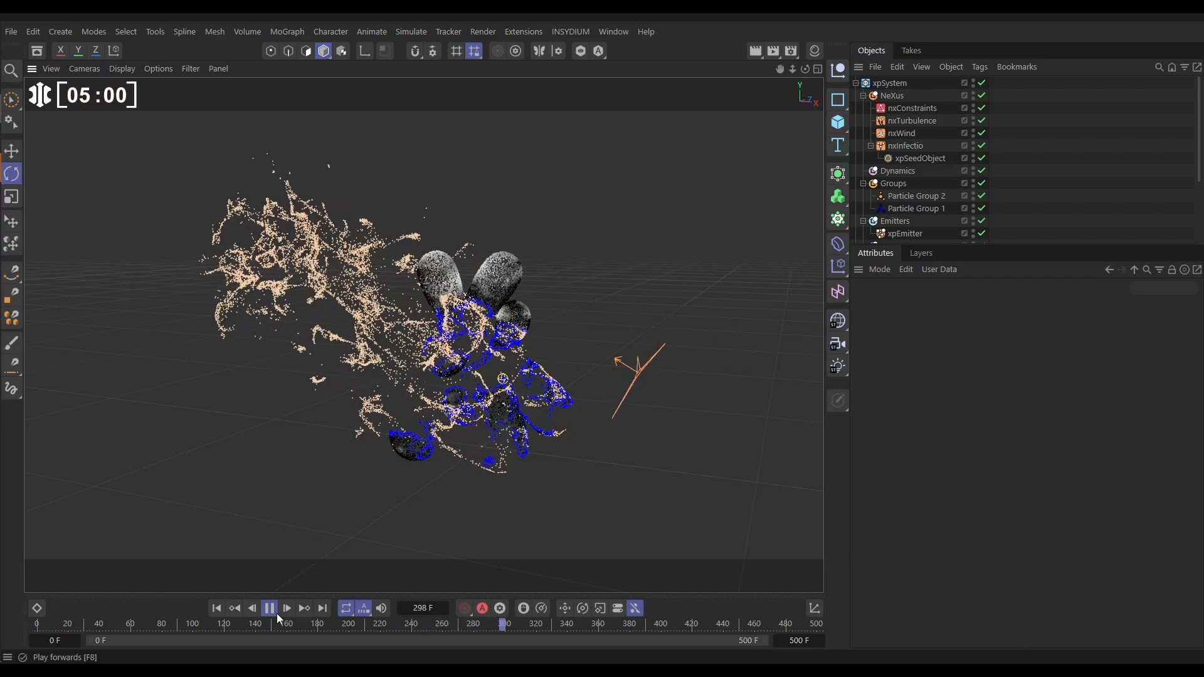
left_click(268, 607)
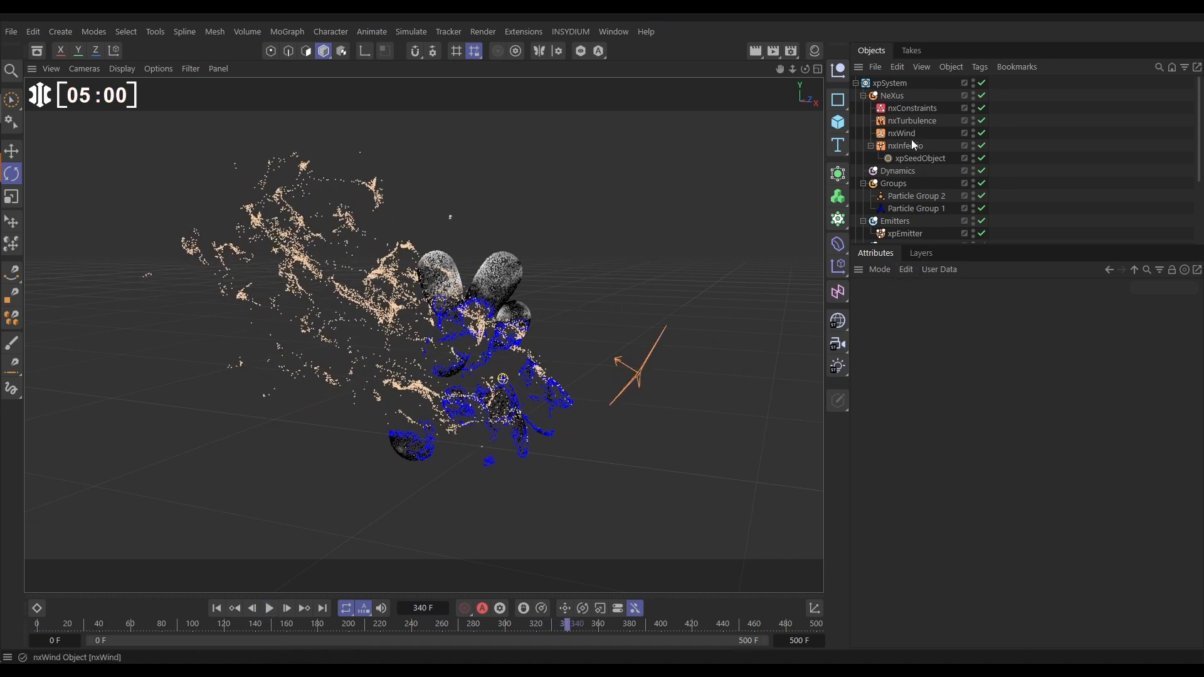
- Set nxInfection's Group Color Change to No Color Changes and replay the simulation from the start
left_click(905, 145)
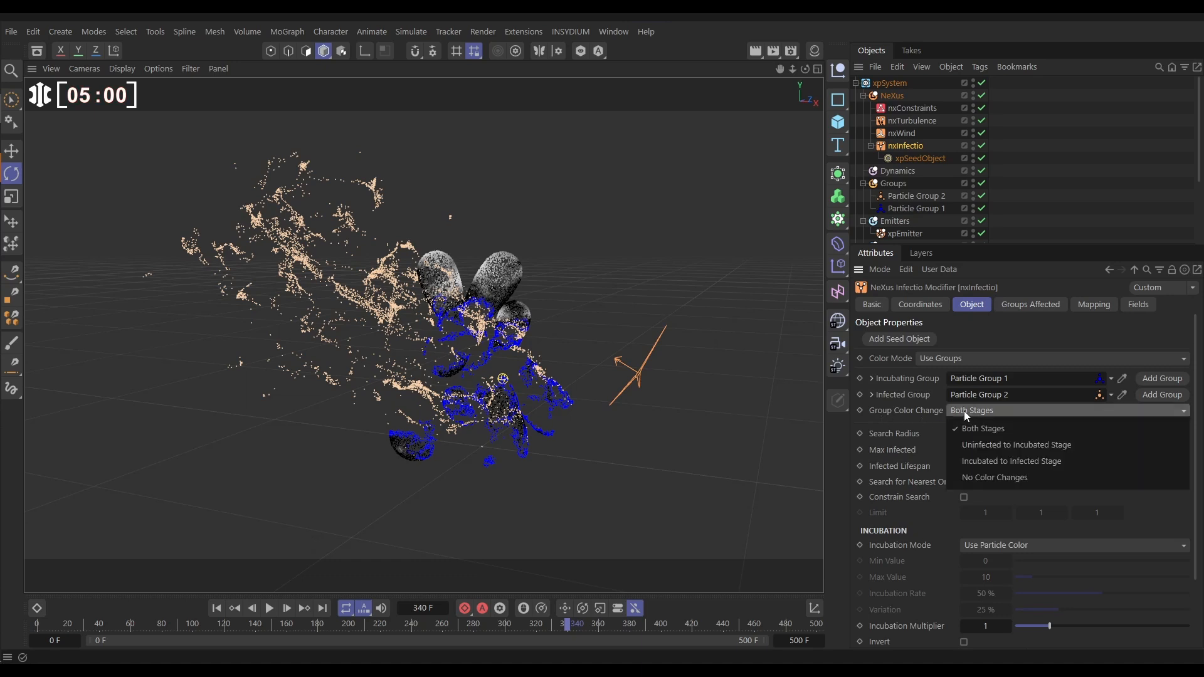
left_click(993, 477)
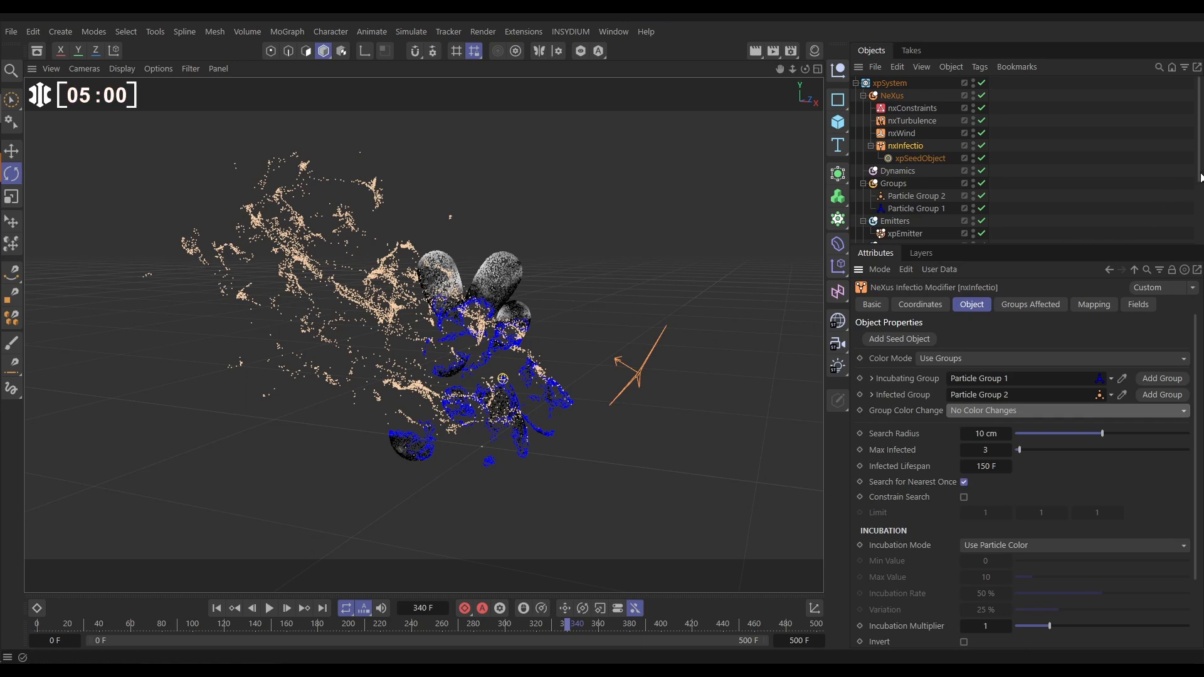
scroll("down", 3)
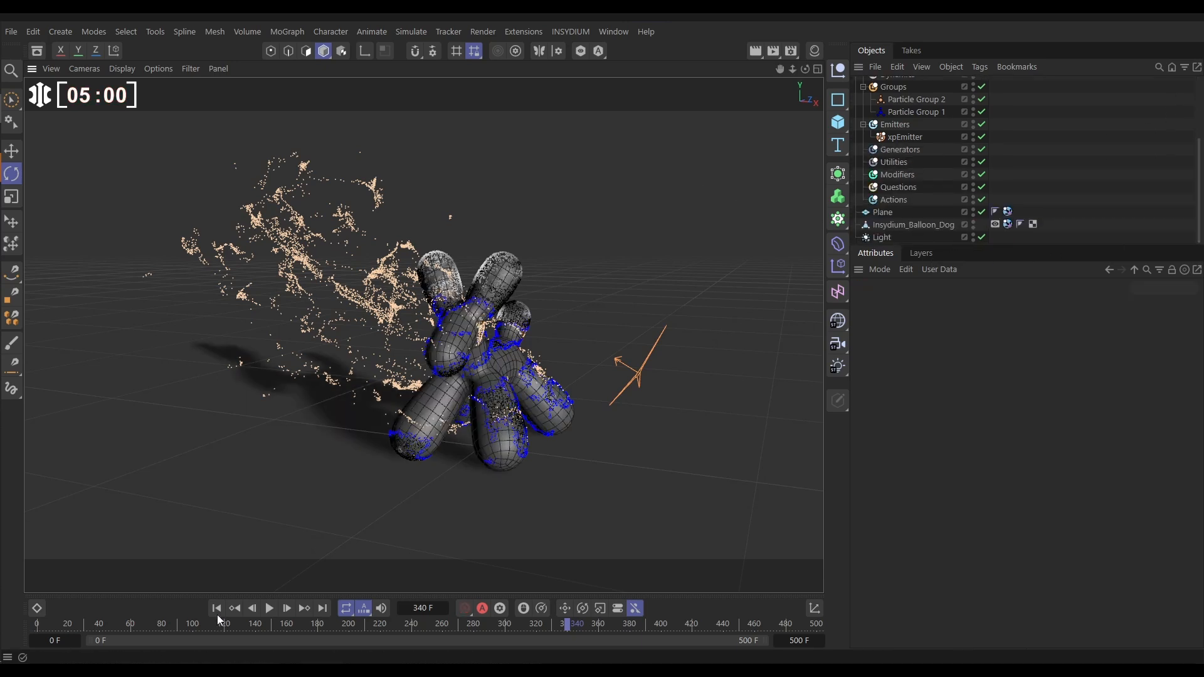
left_click(269, 608)
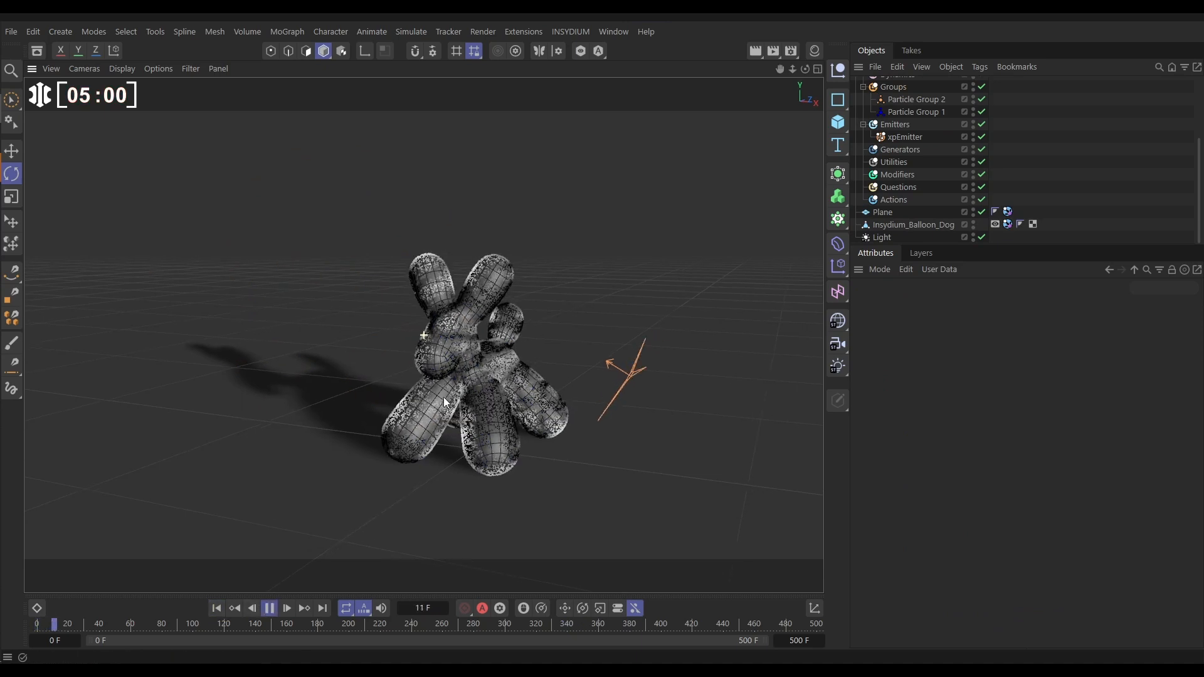